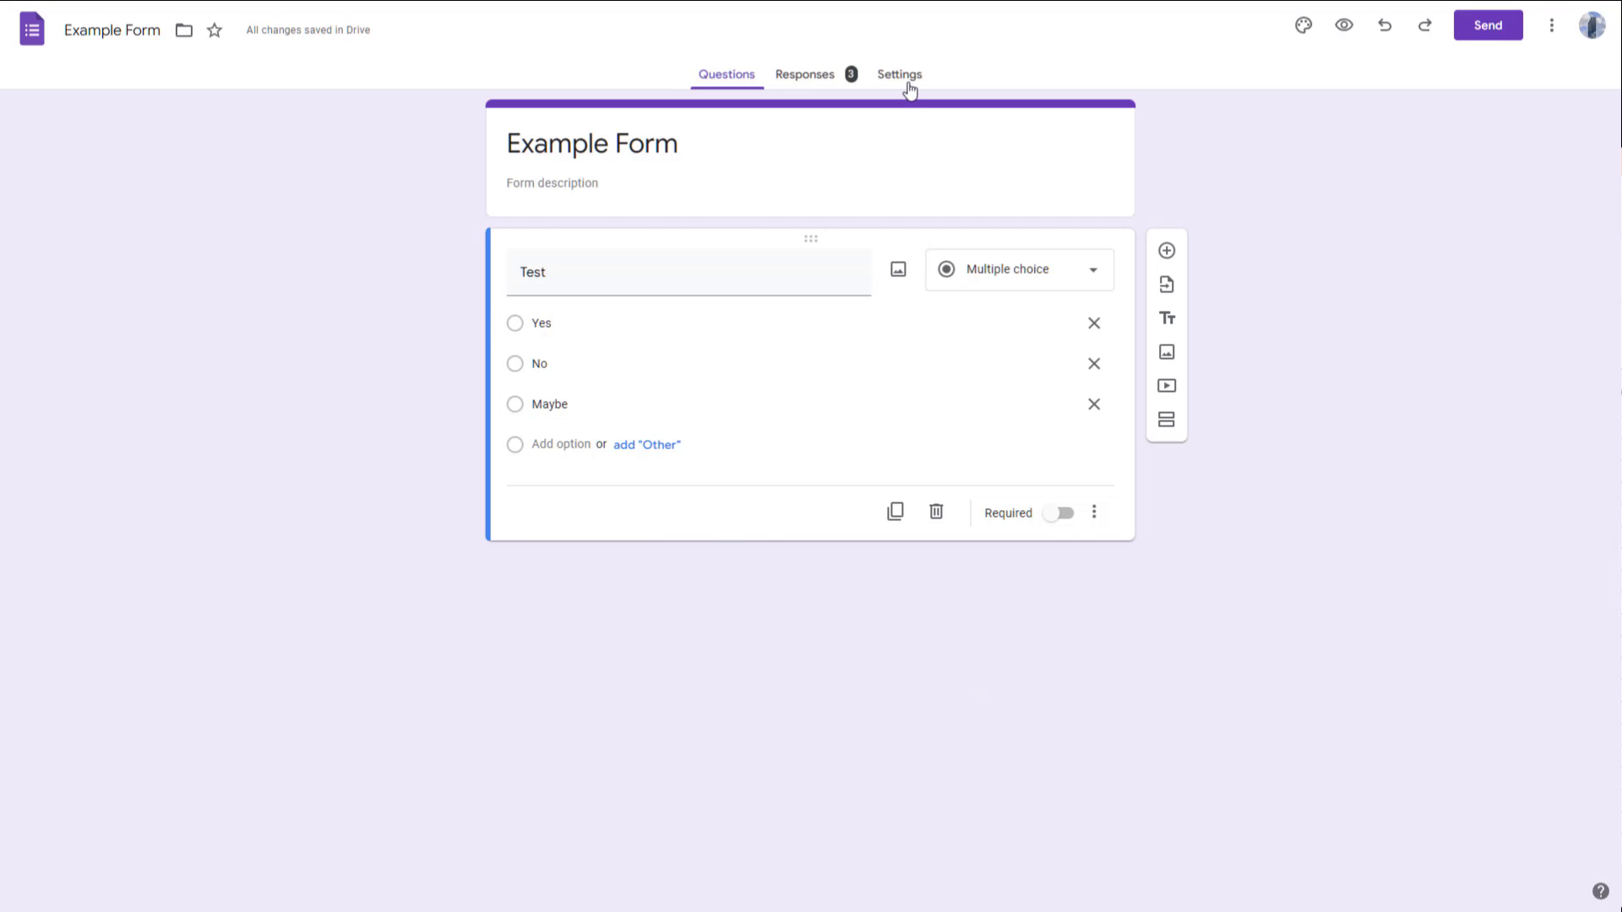
Show the Example Form's Settings with the Presentation section expanded
left_click(899, 72)
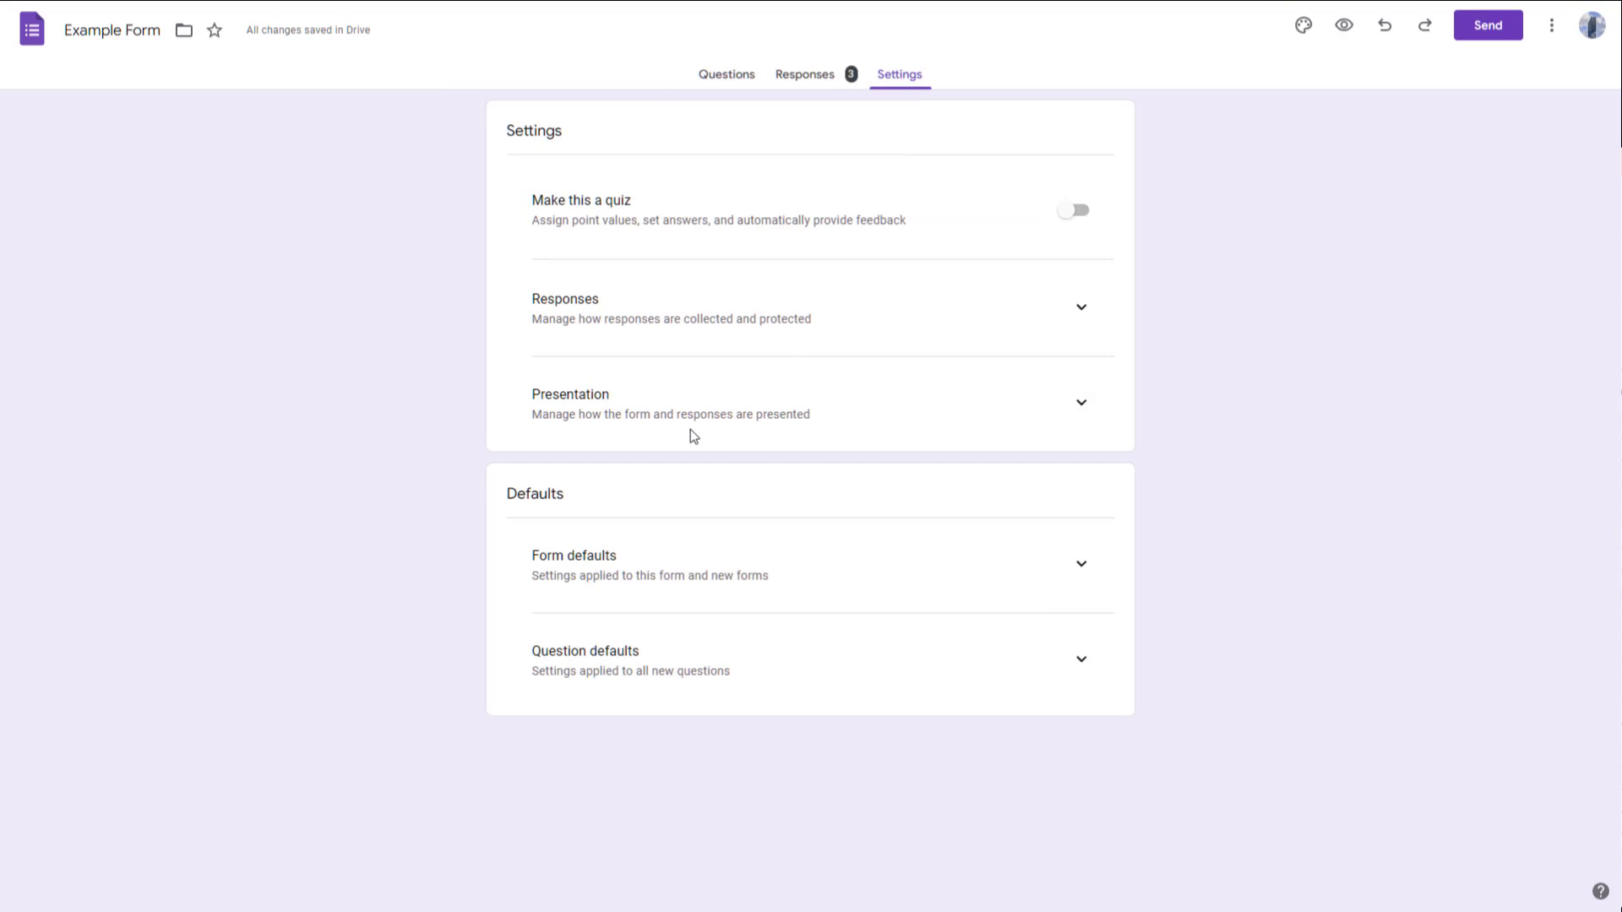
mouse_move(637, 397)
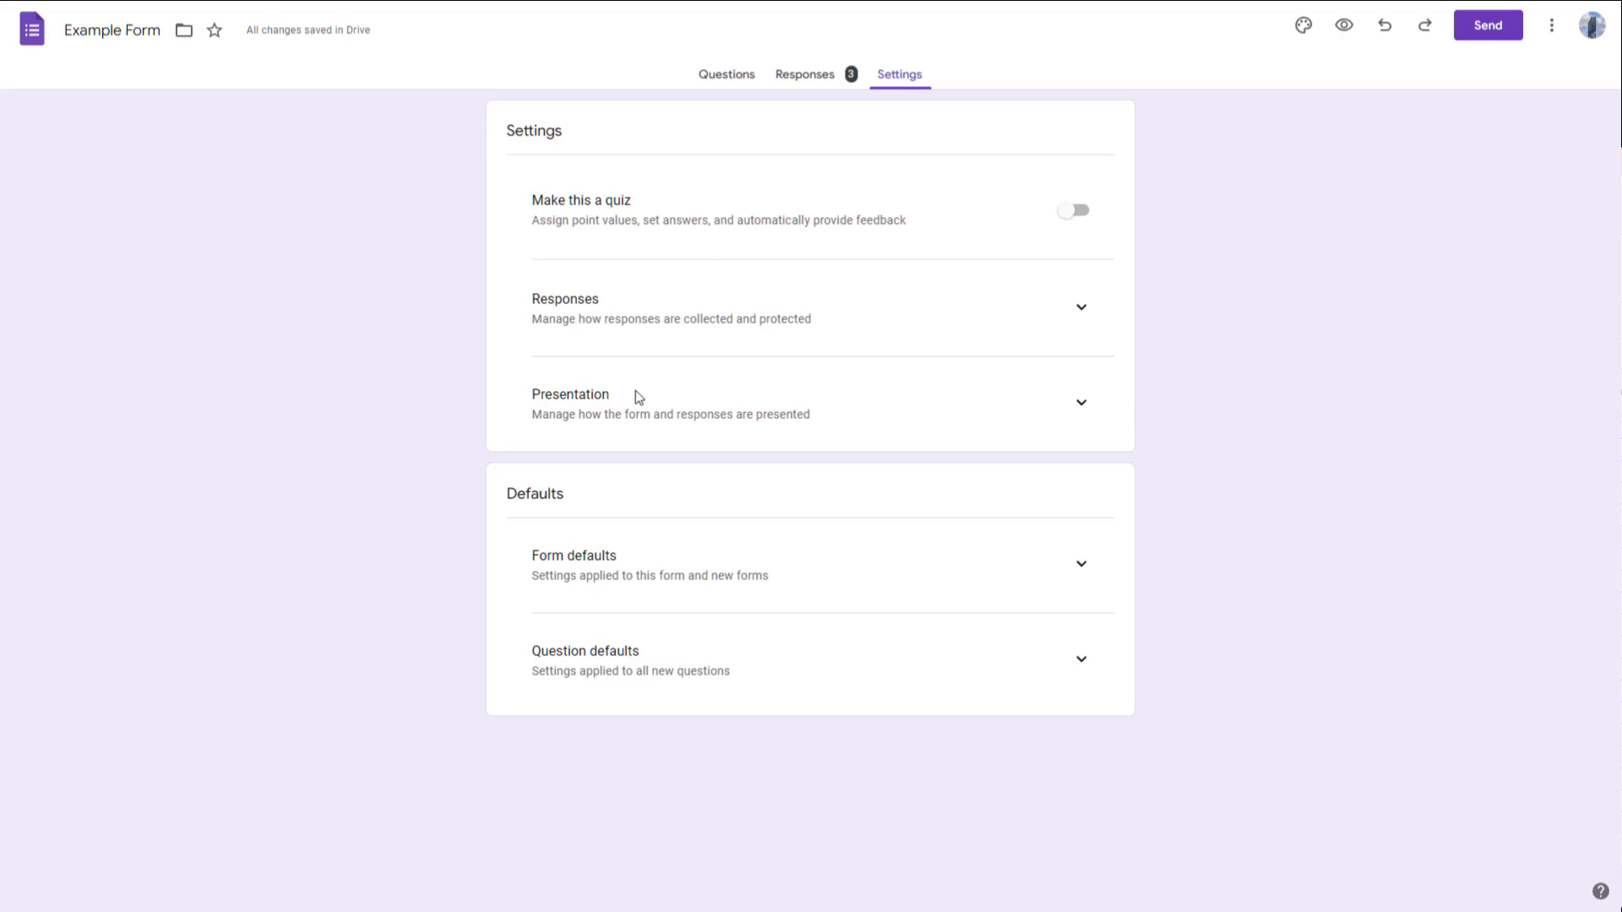
left_click(570, 402)
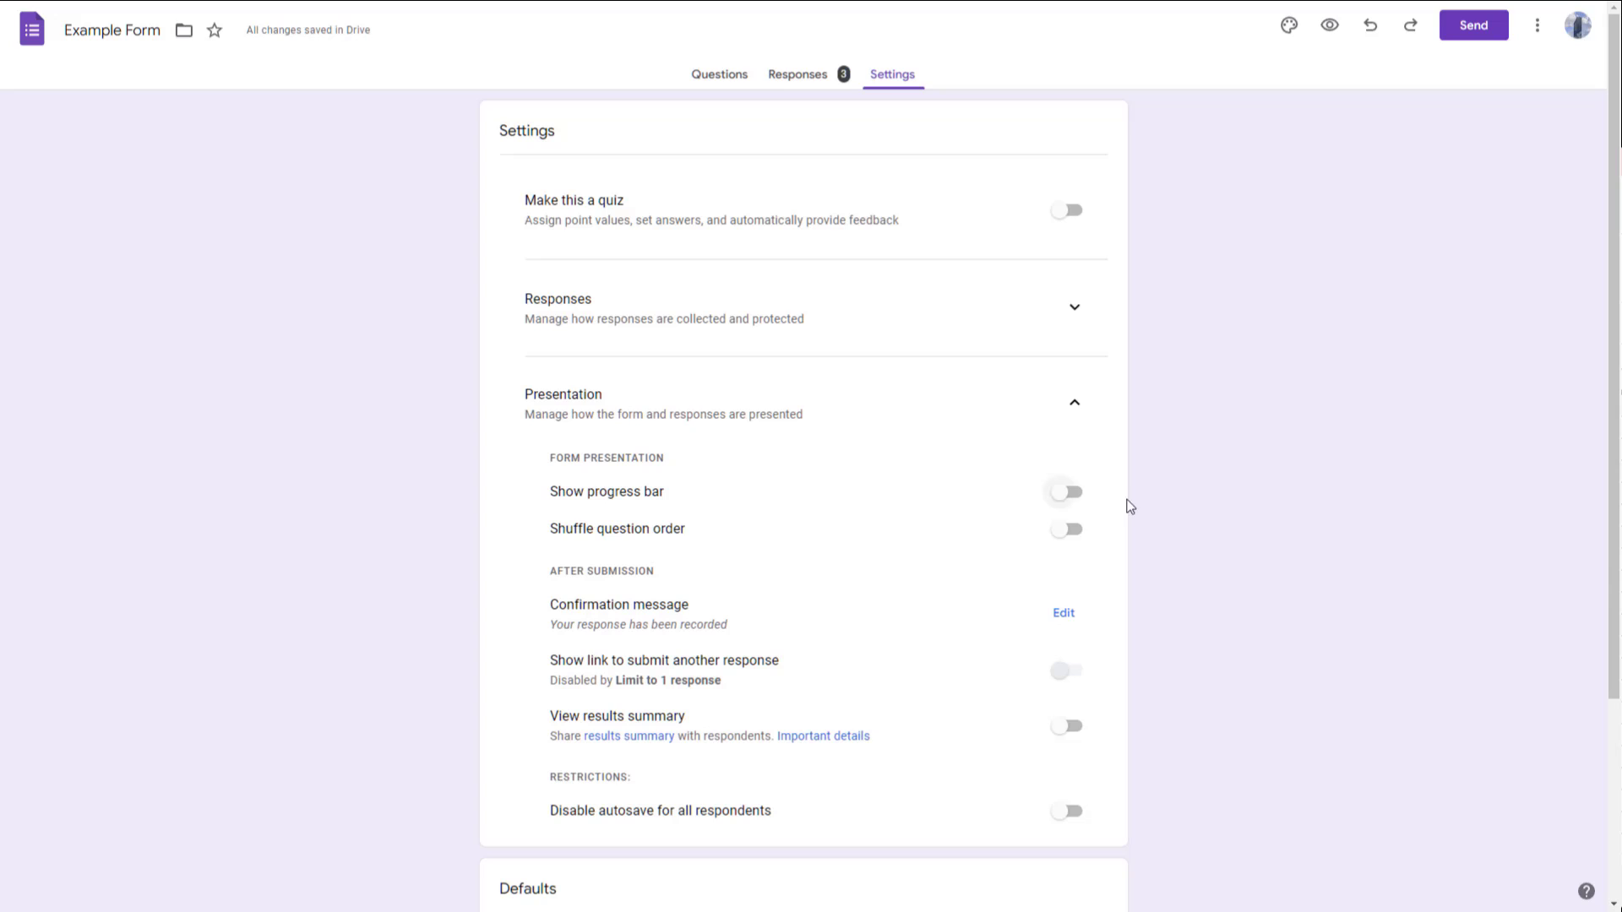
left_click(1066, 492)
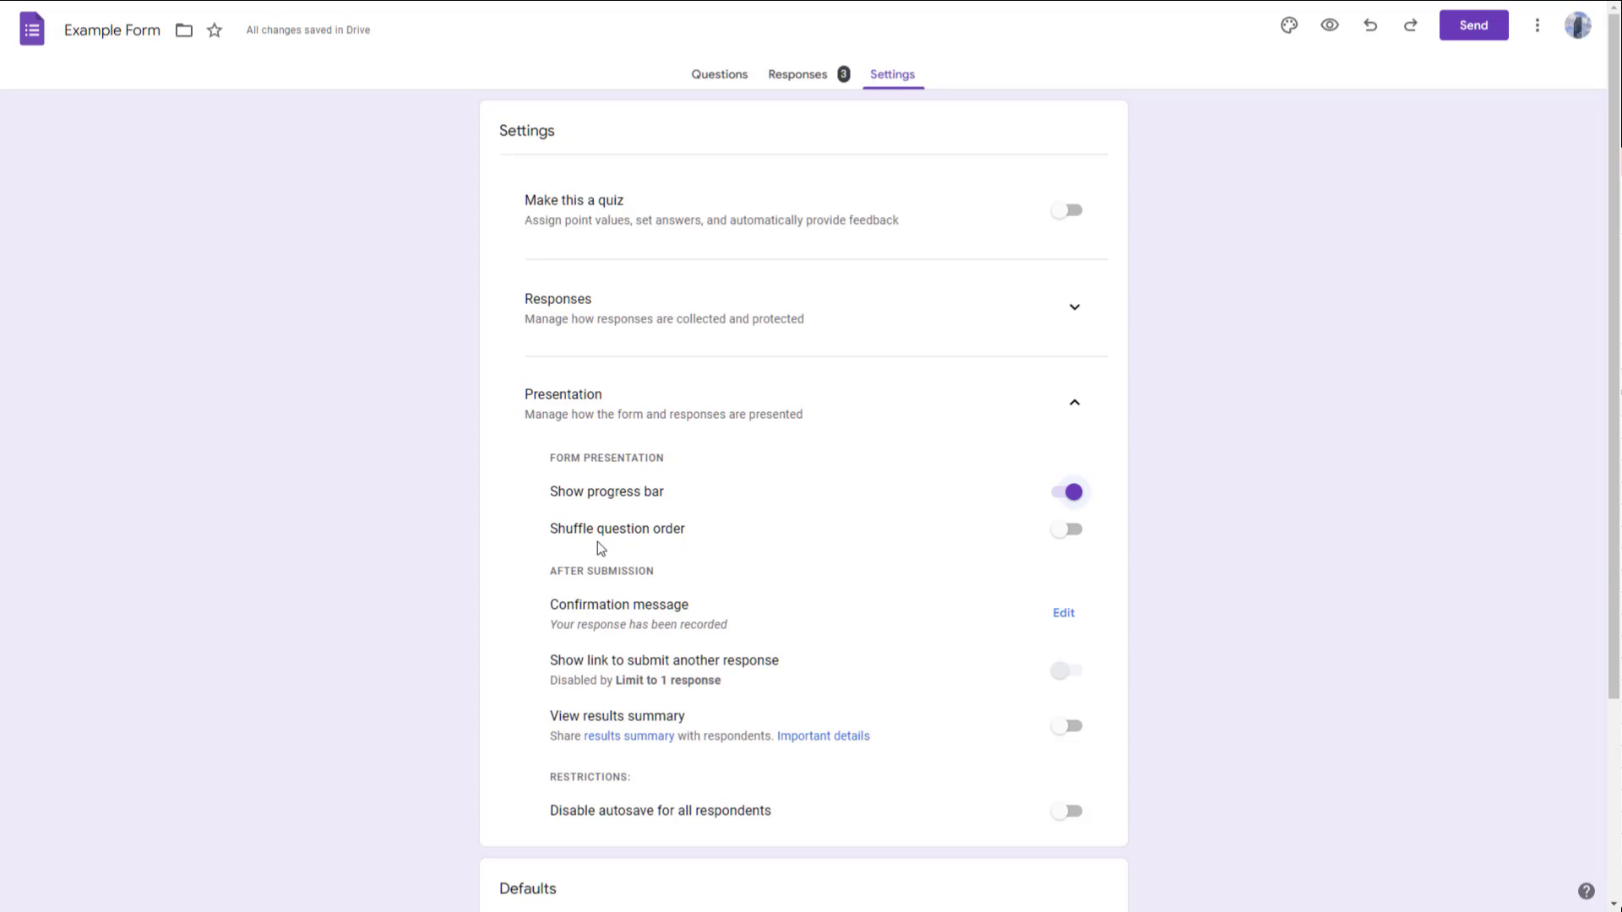
left_click(1066, 529)
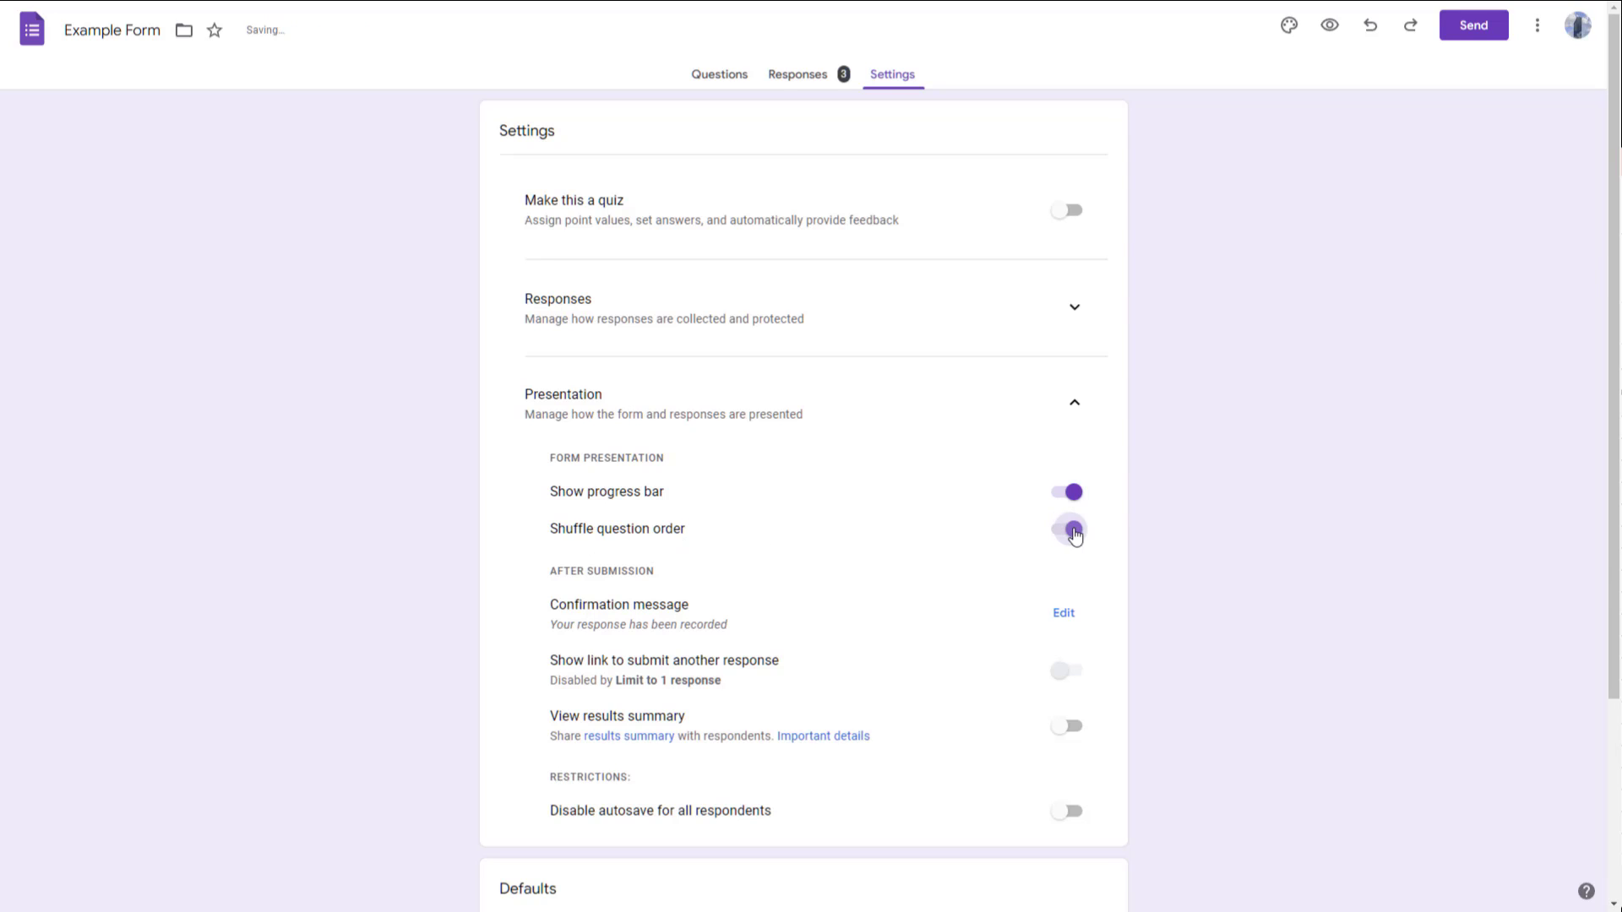
left_click(1066, 529)
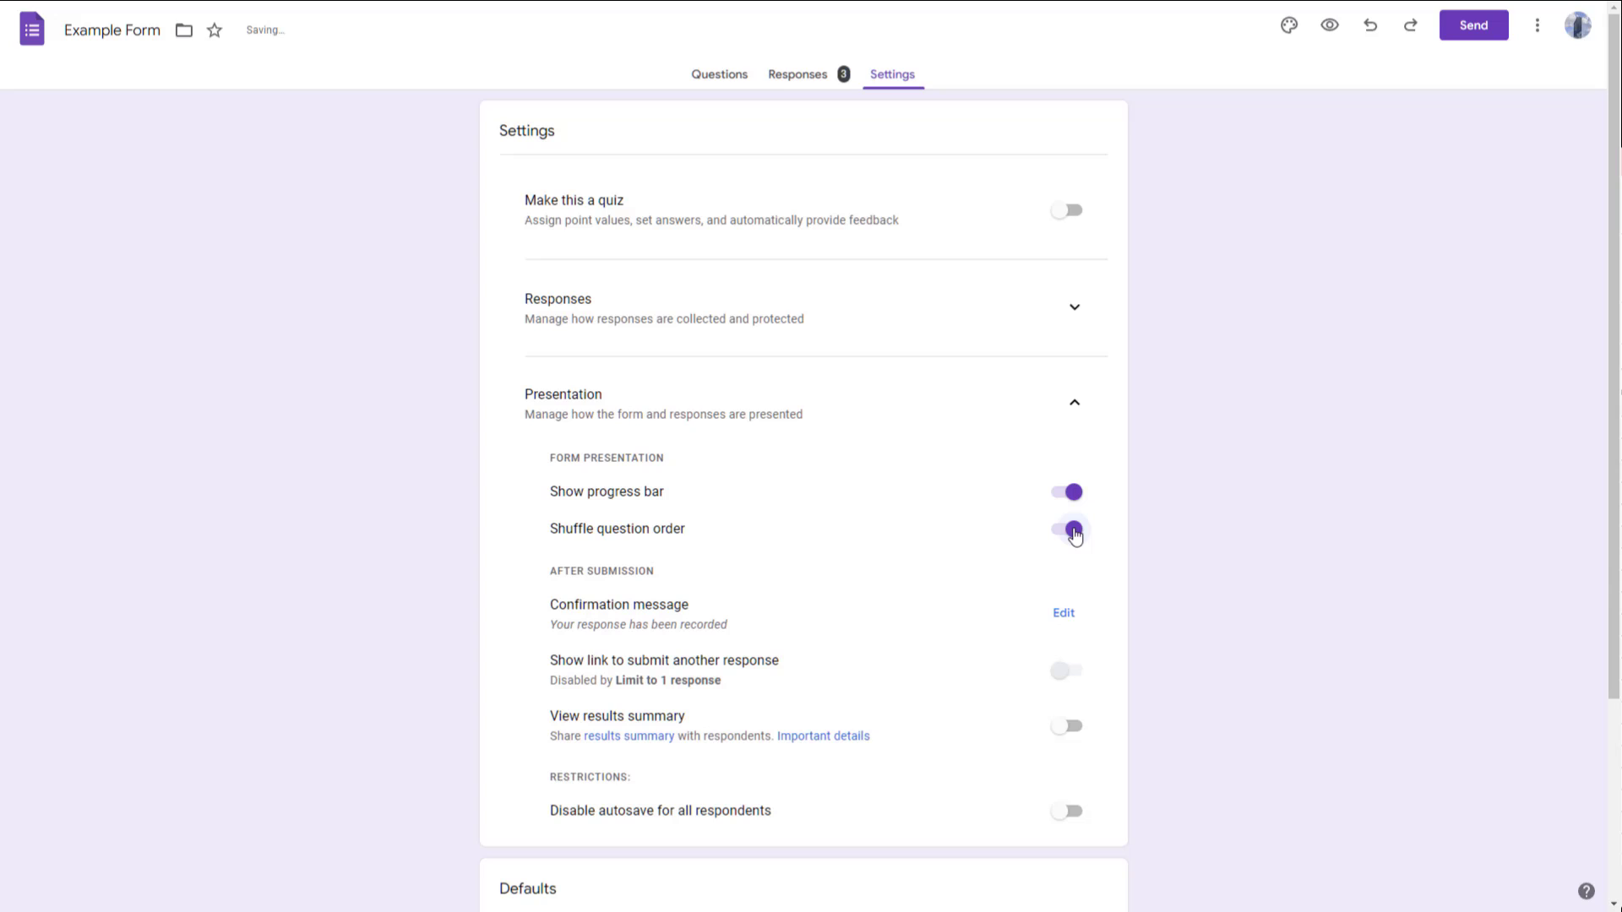
left_click(1067, 529)
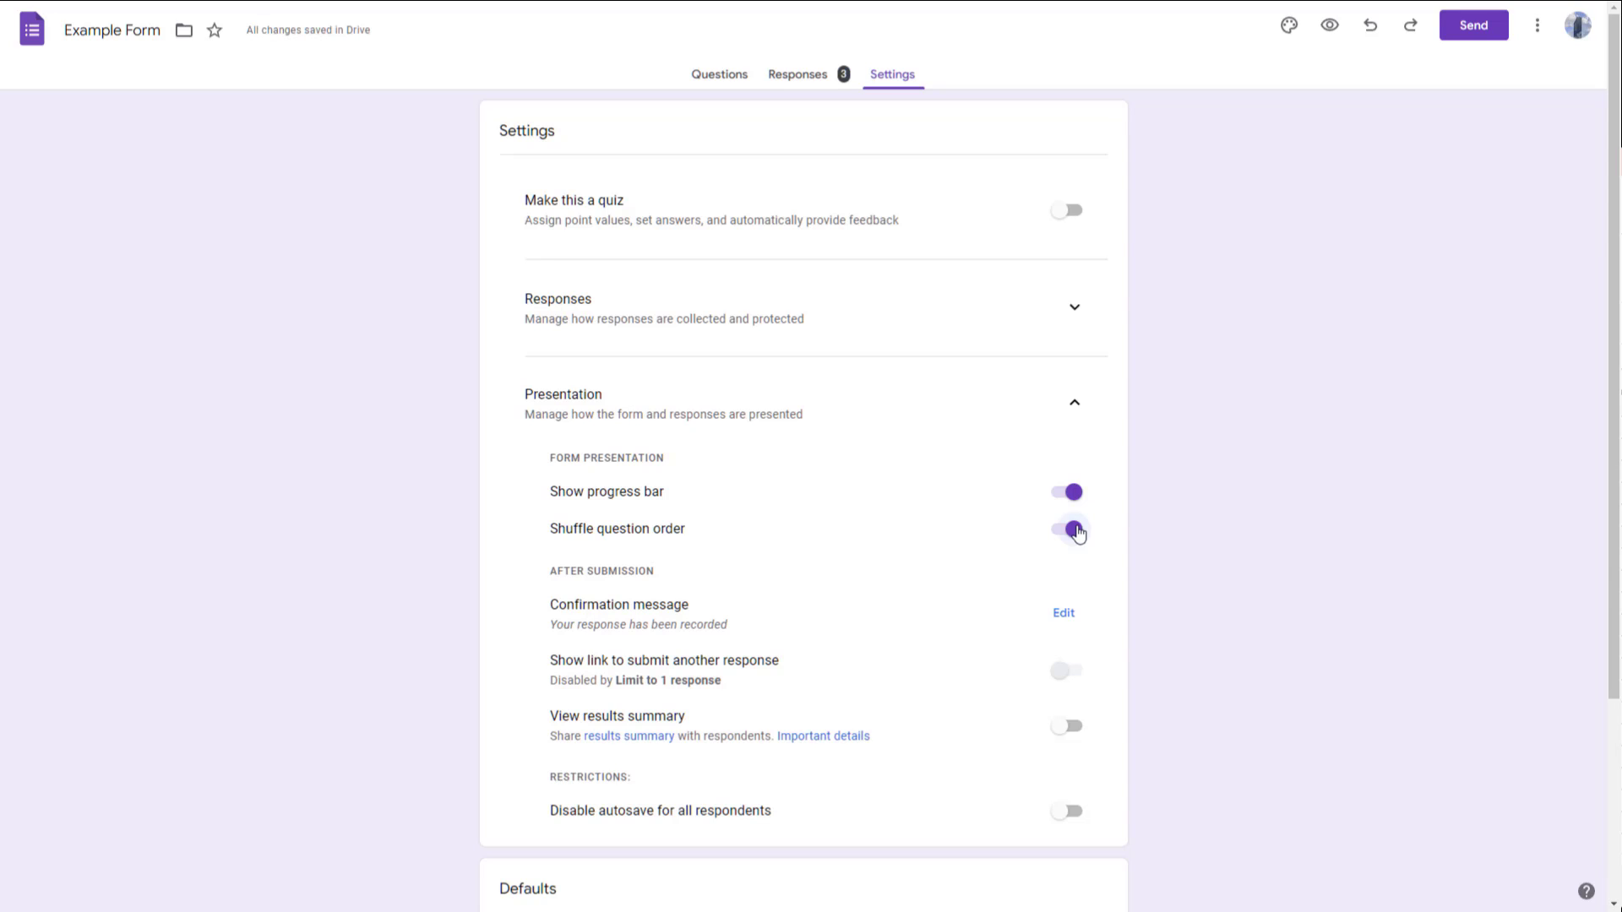
left_click(1066, 529)
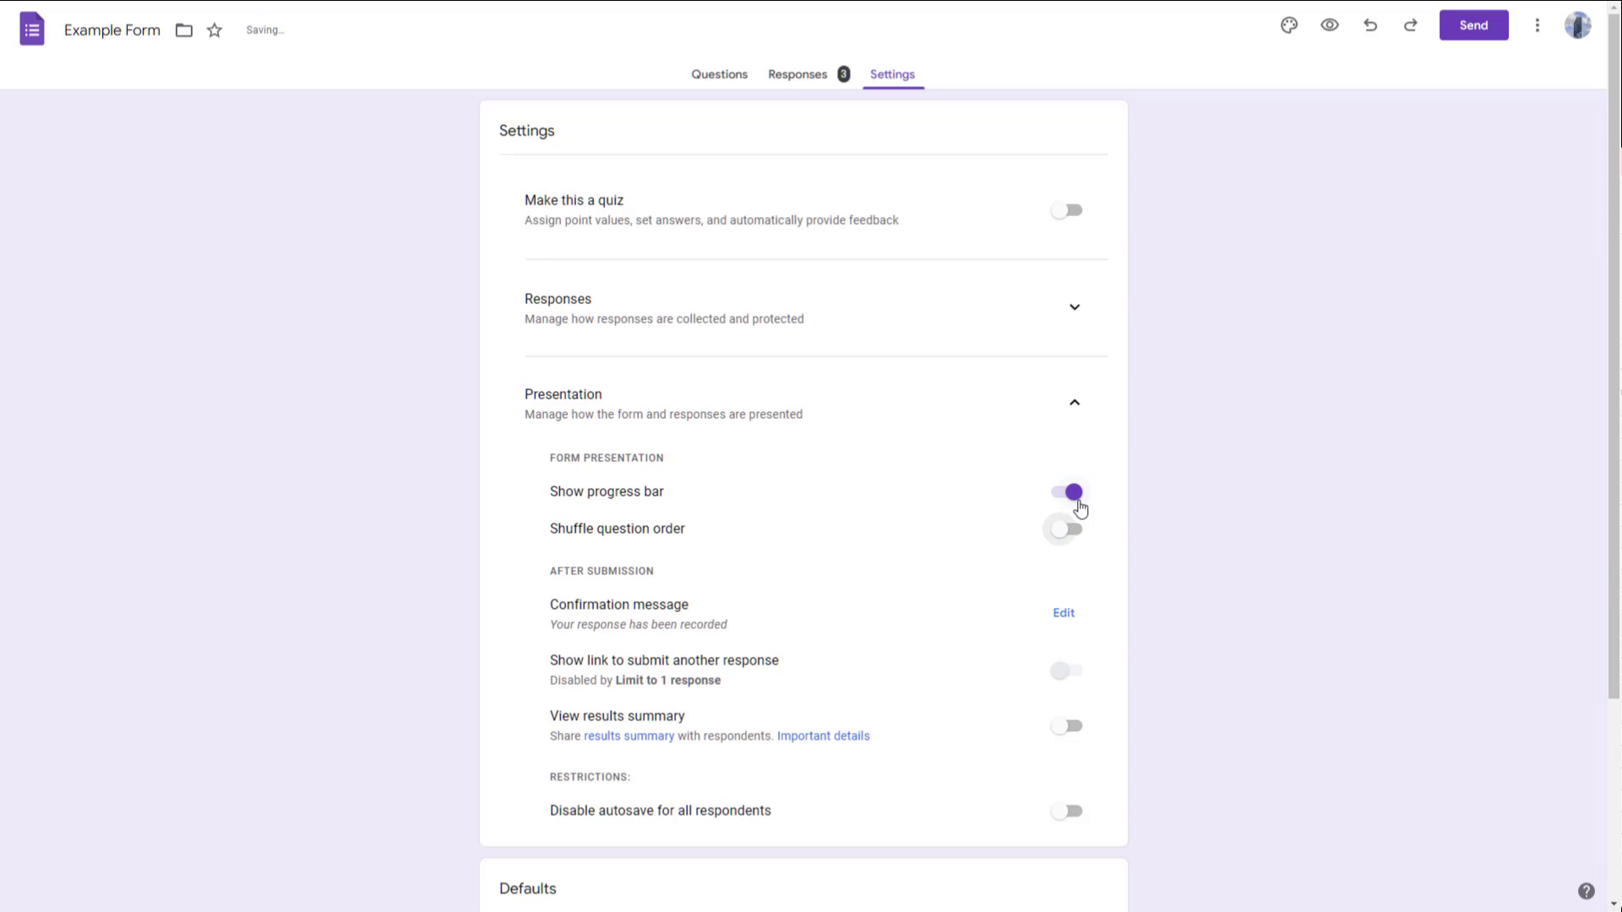
left_click(1066, 527)
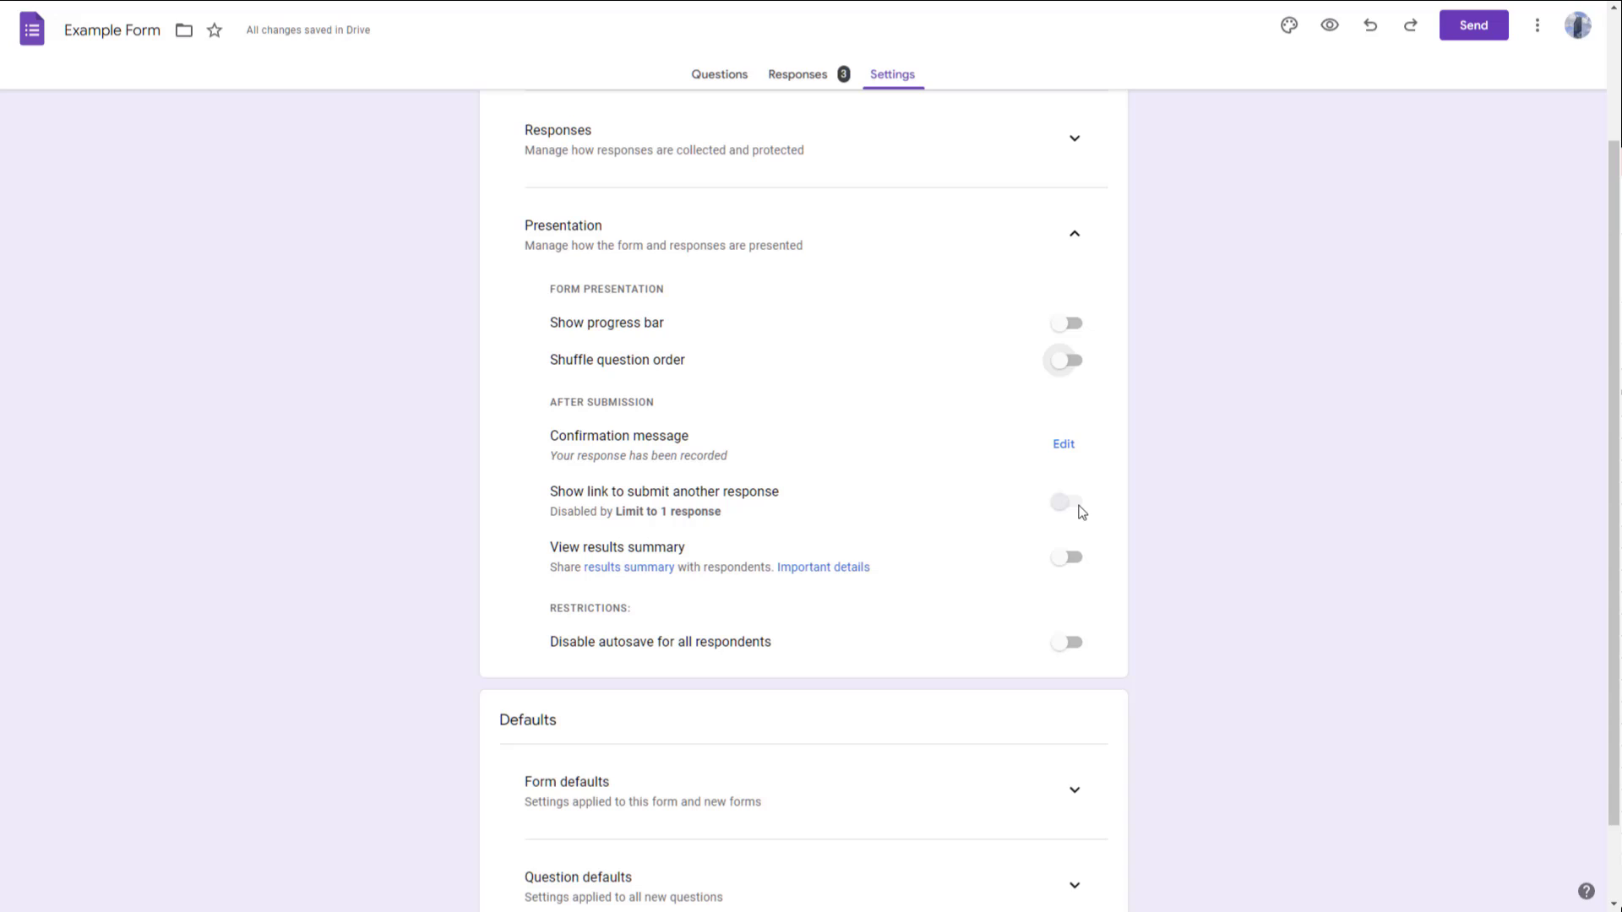
mouse_move(998, 468)
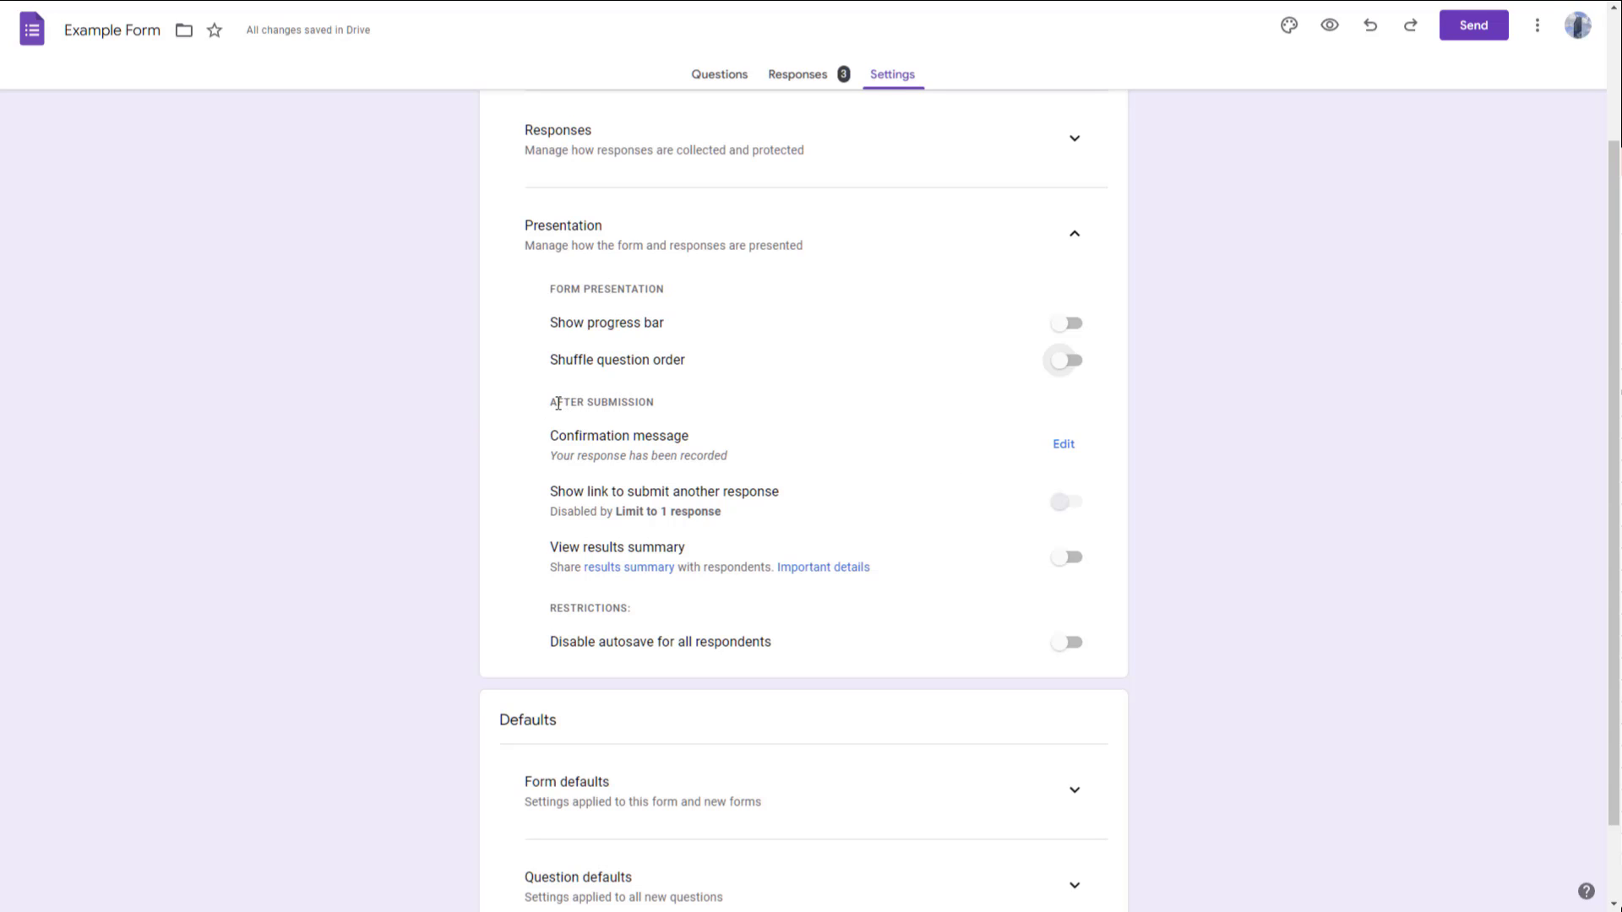
mouse_move(598, 450)
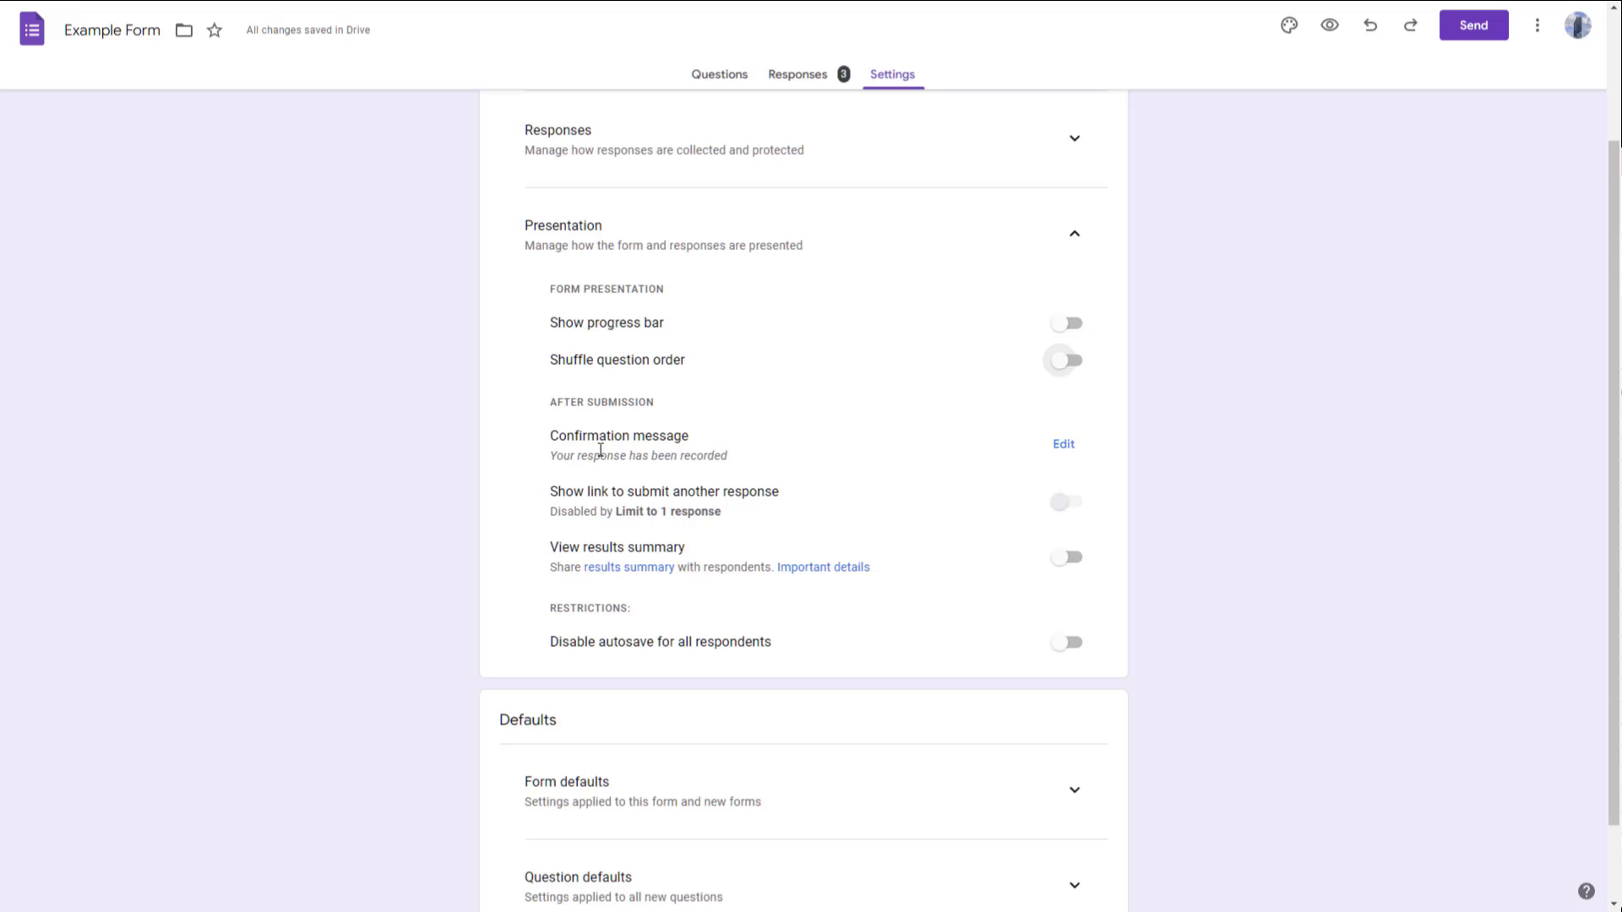
Replace the default confirmation message with 'Thank You' and save it
left_click(1062, 445)
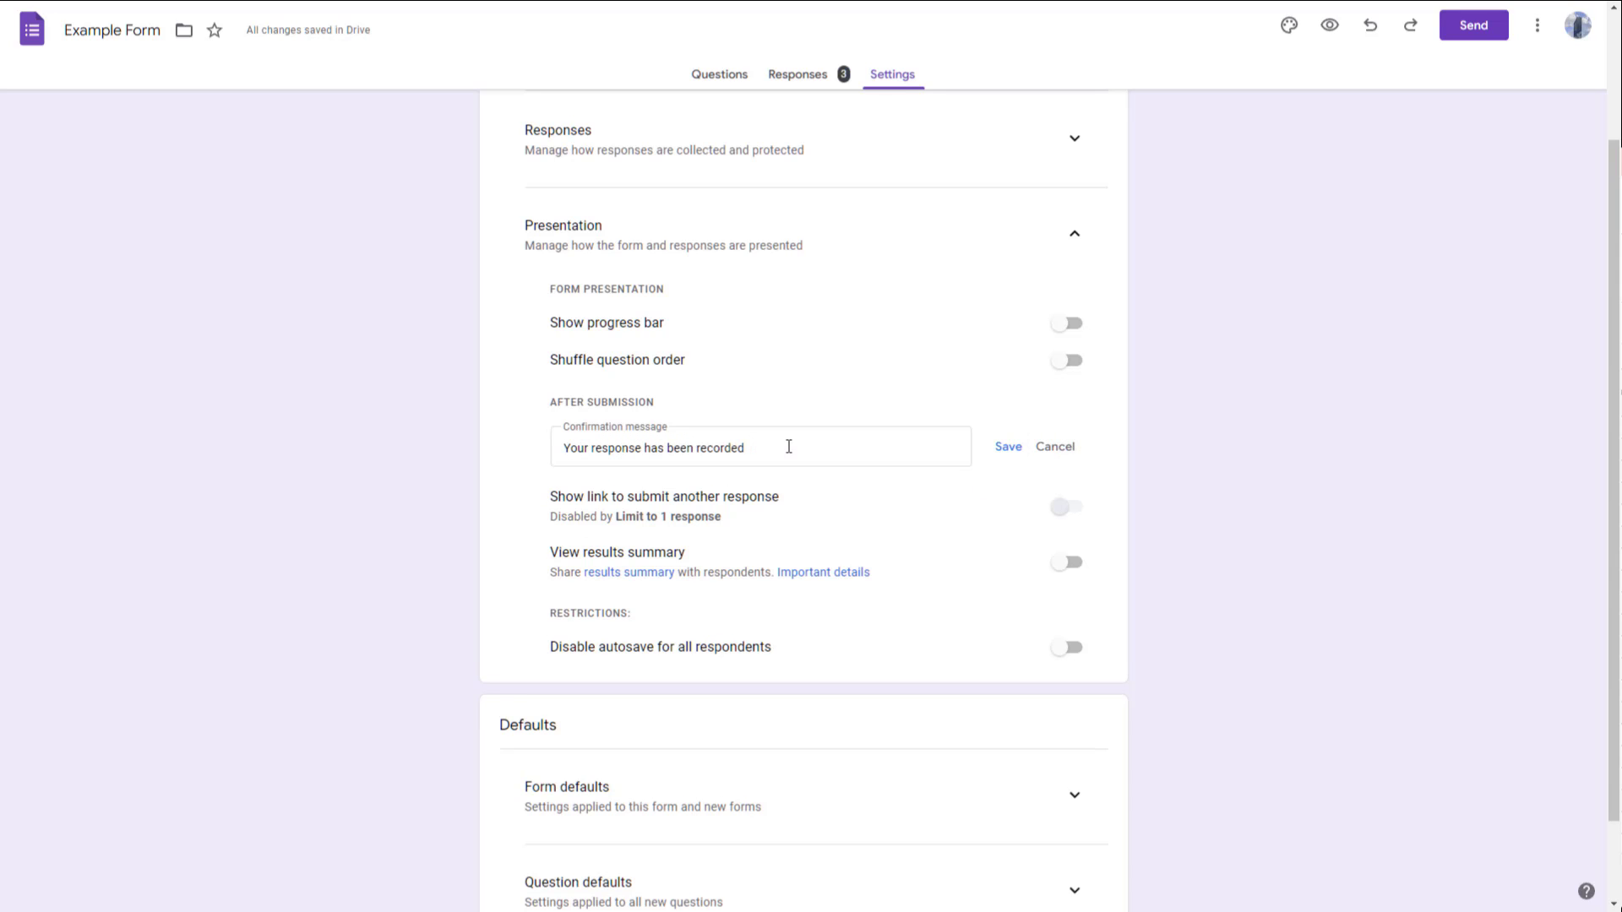
type("Thank You")
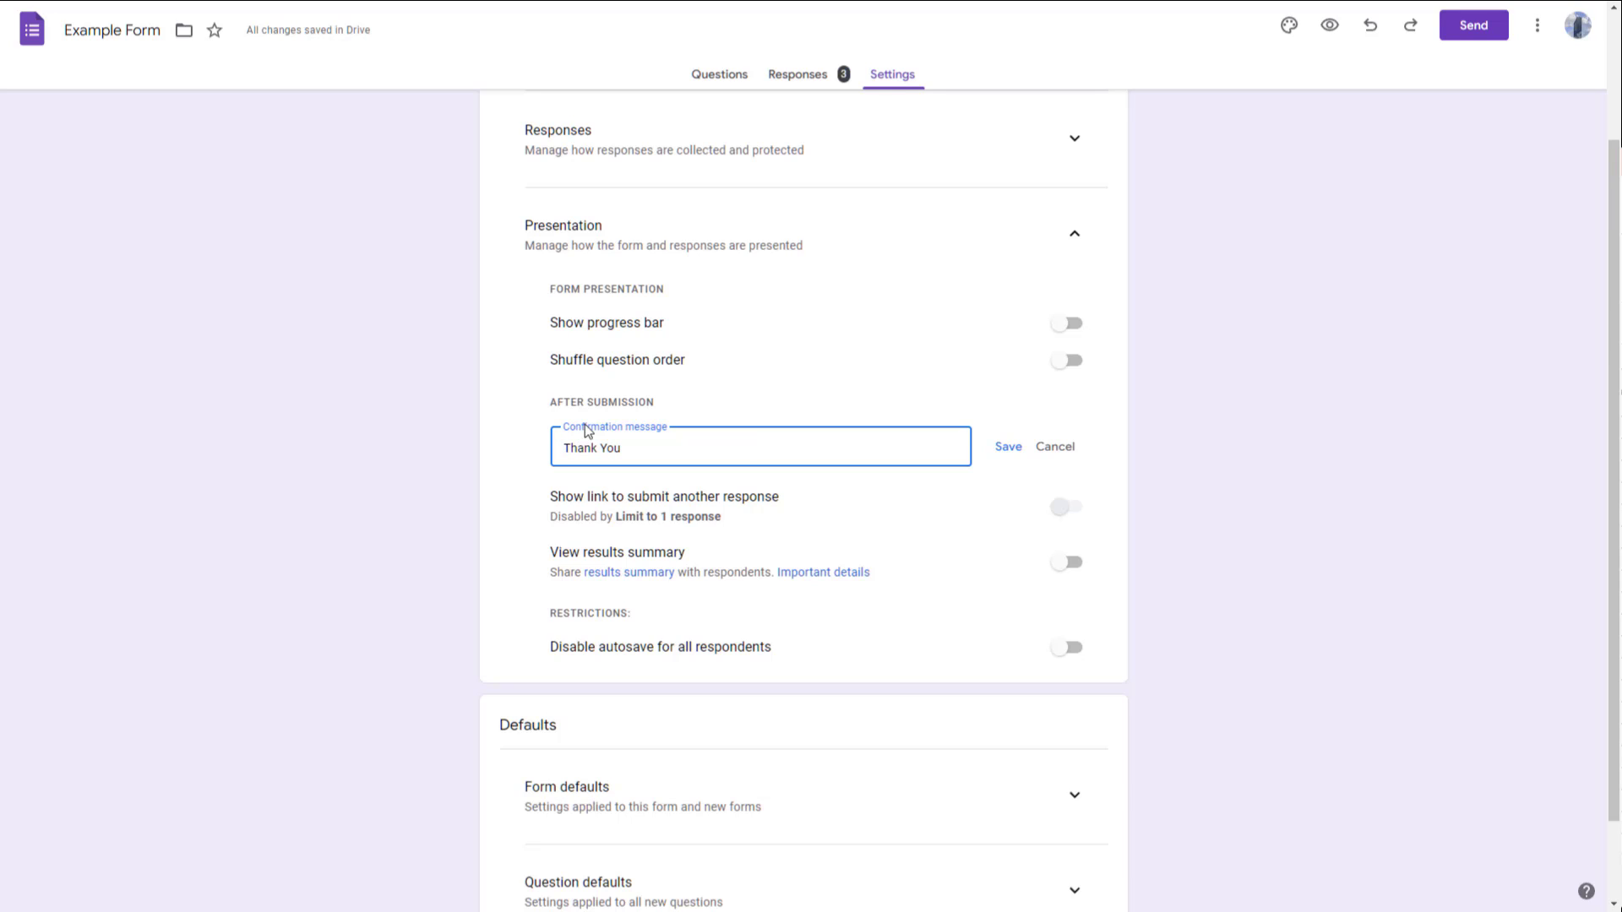
left_click(1005, 446)
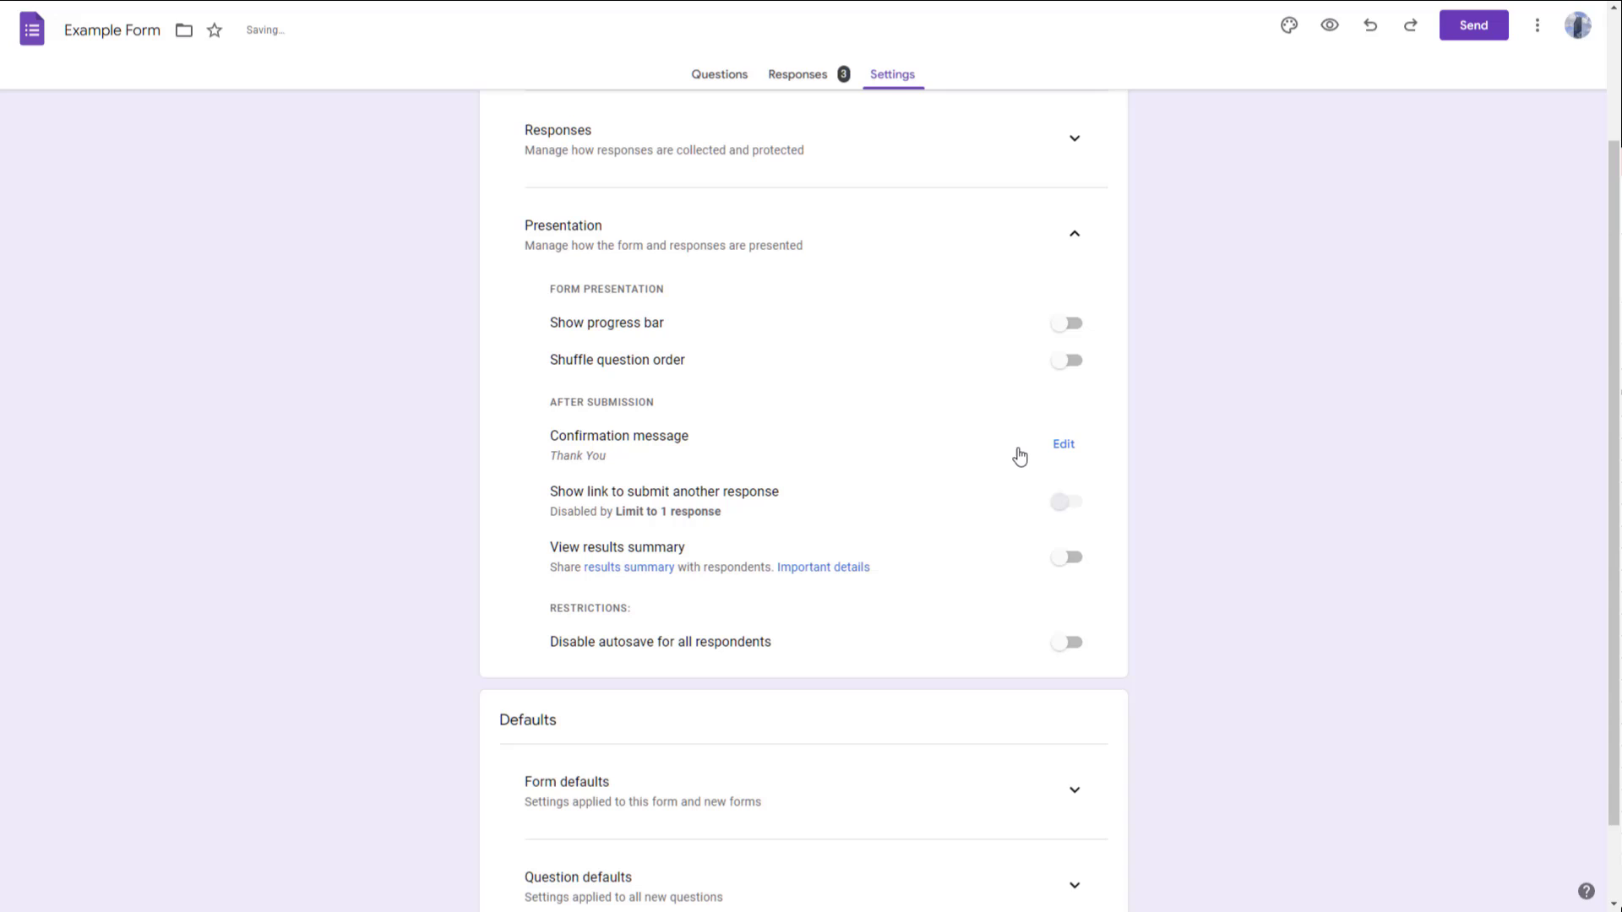
mouse_move(796, 474)
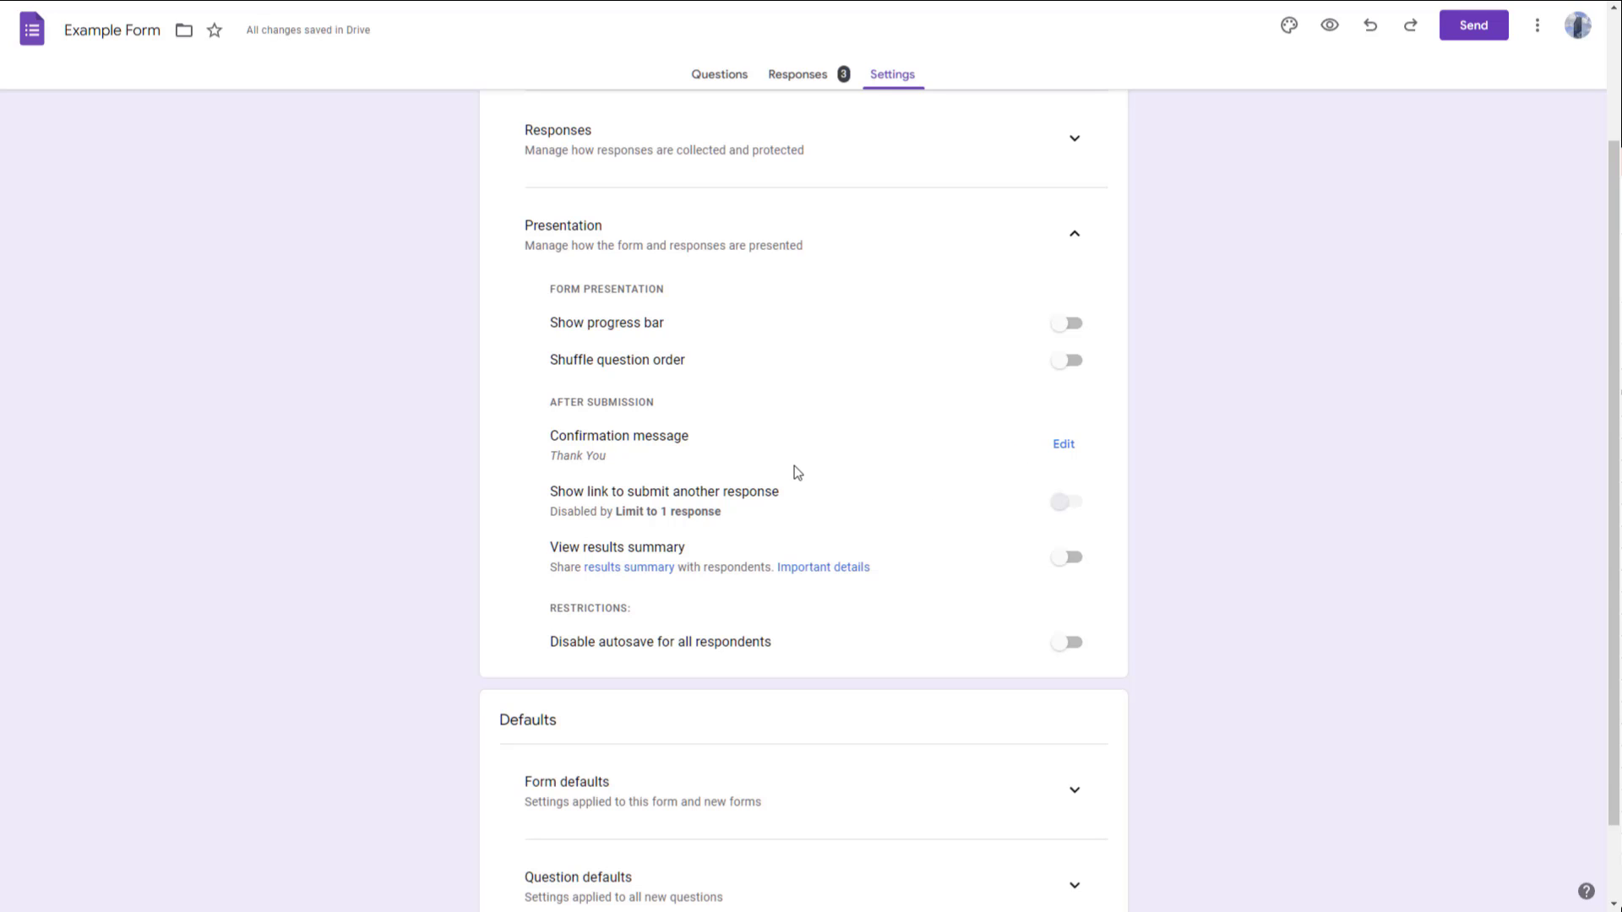
mouse_move(639, 481)
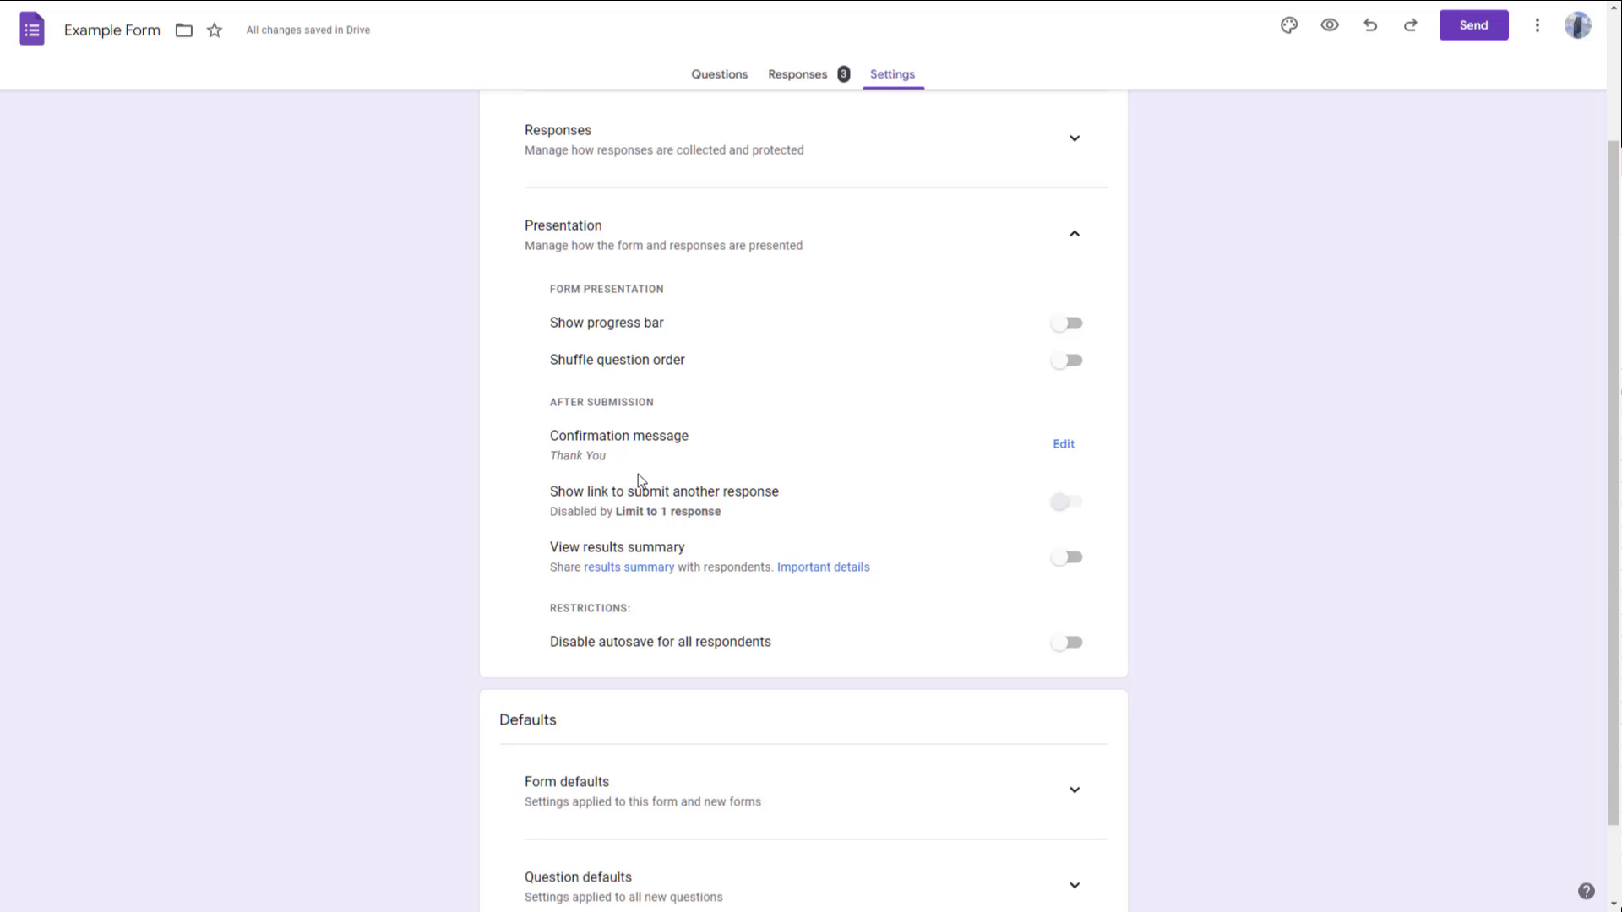
mouse_move(634, 541)
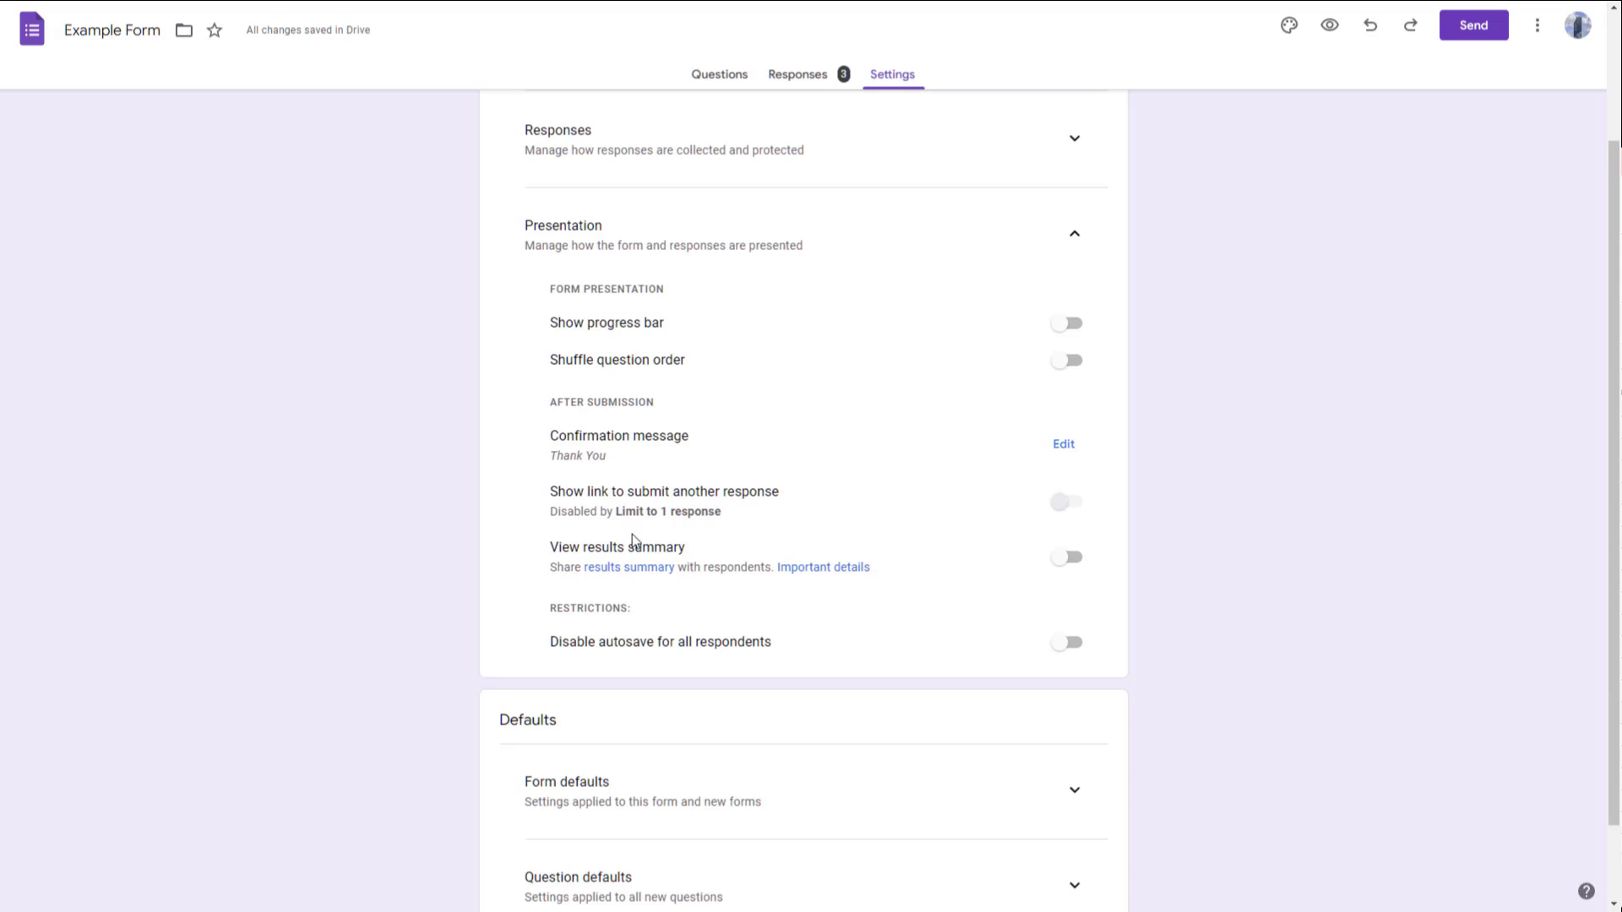
mouse_move(1068, 560)
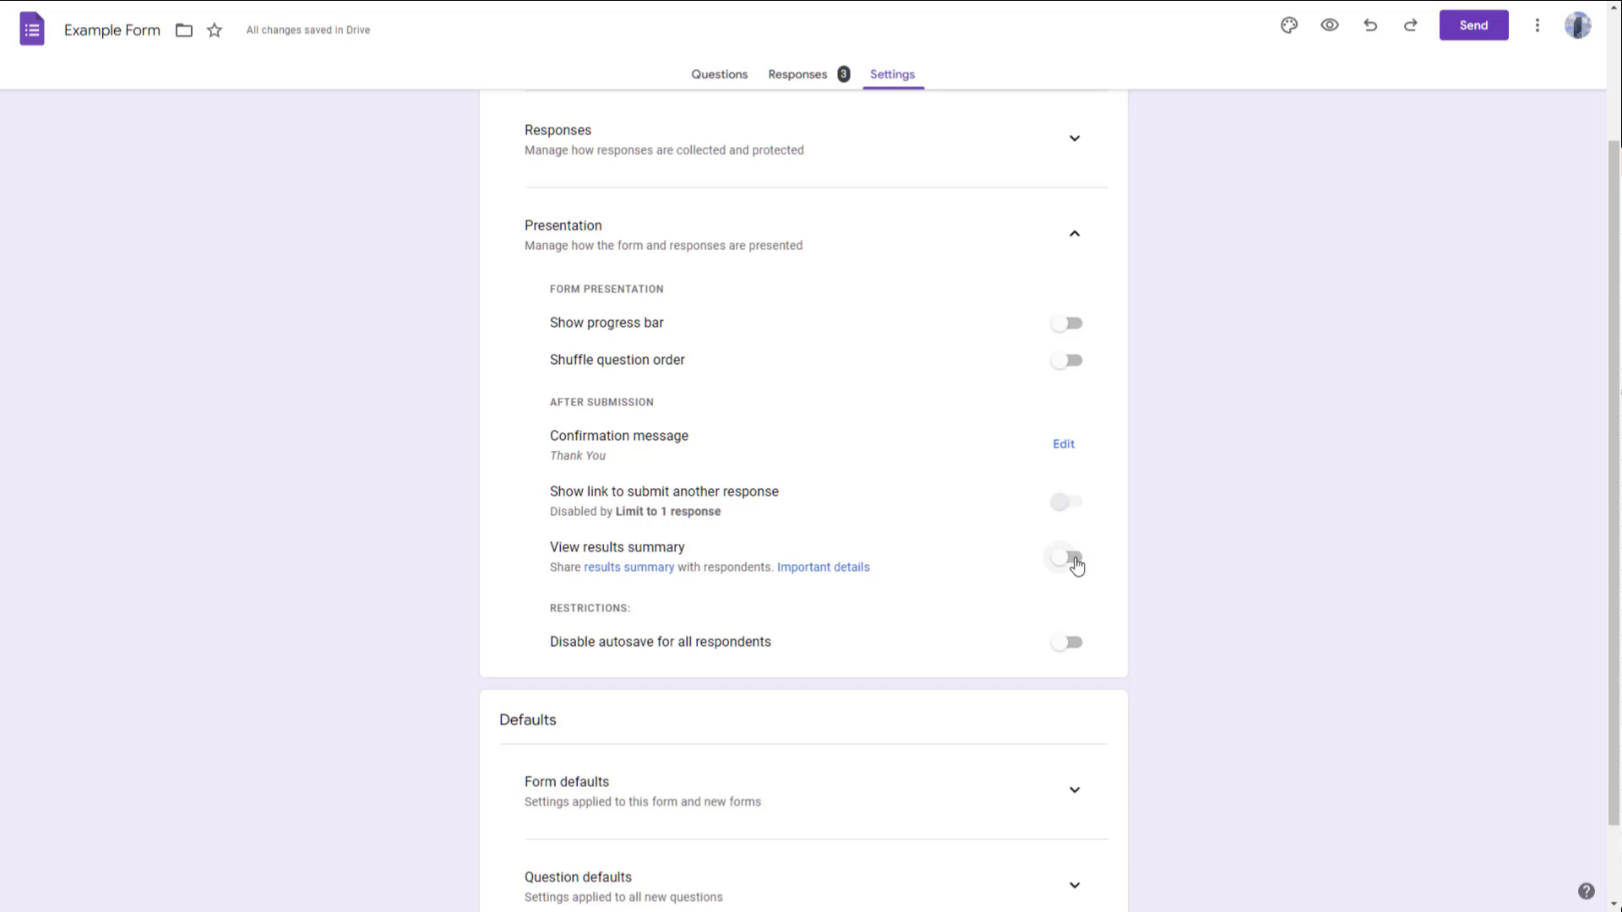
left_click(1066, 558)
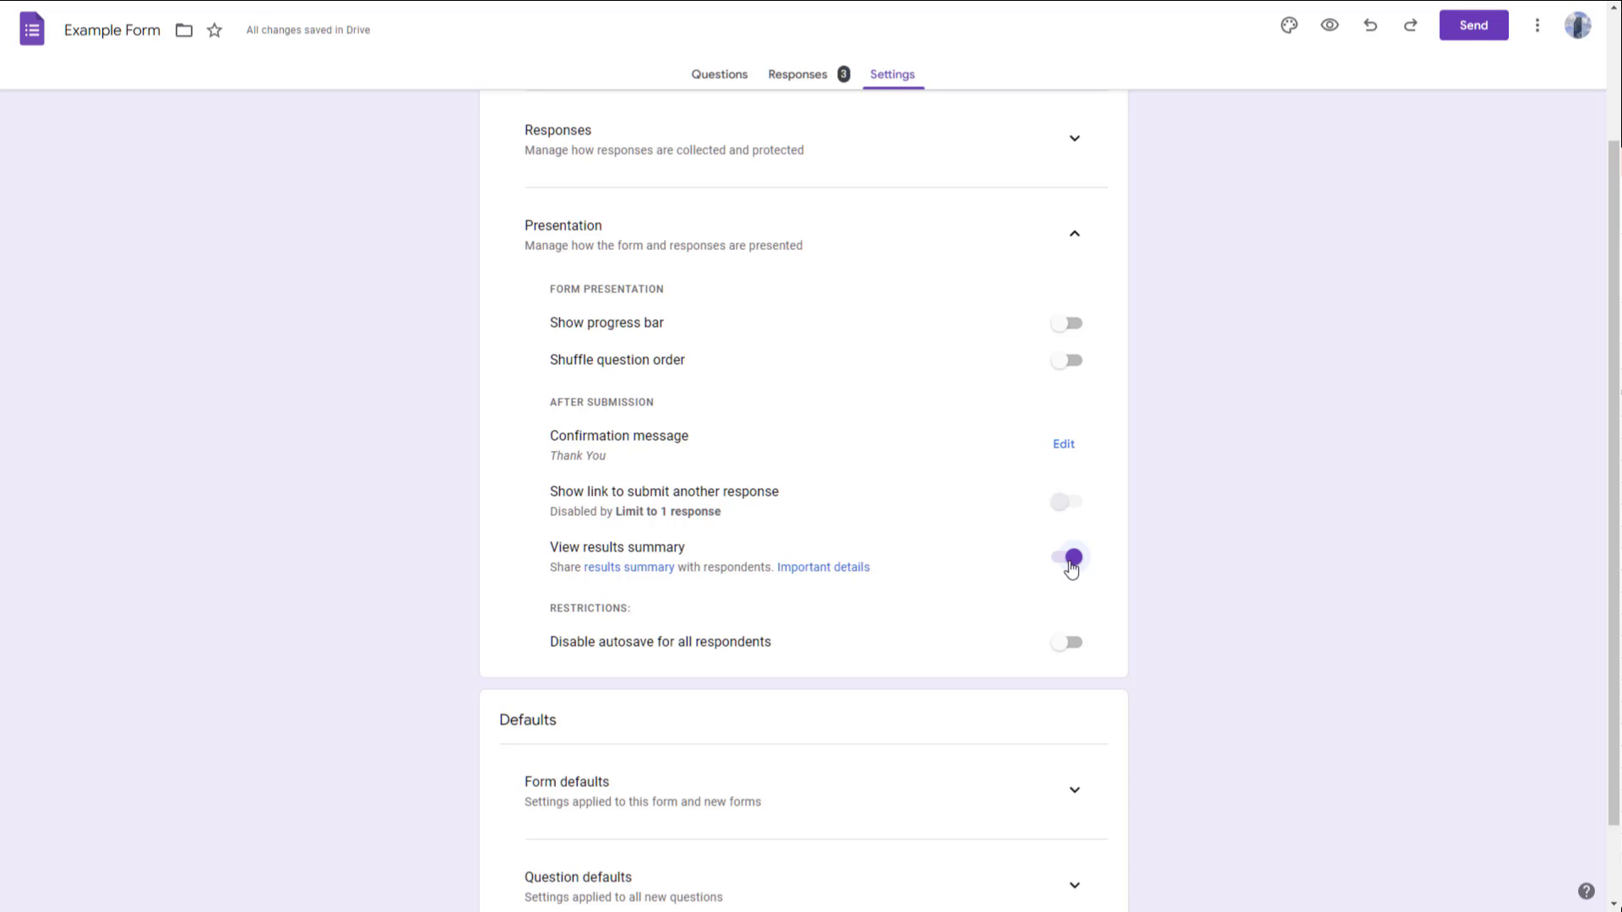
left_click(1066, 558)
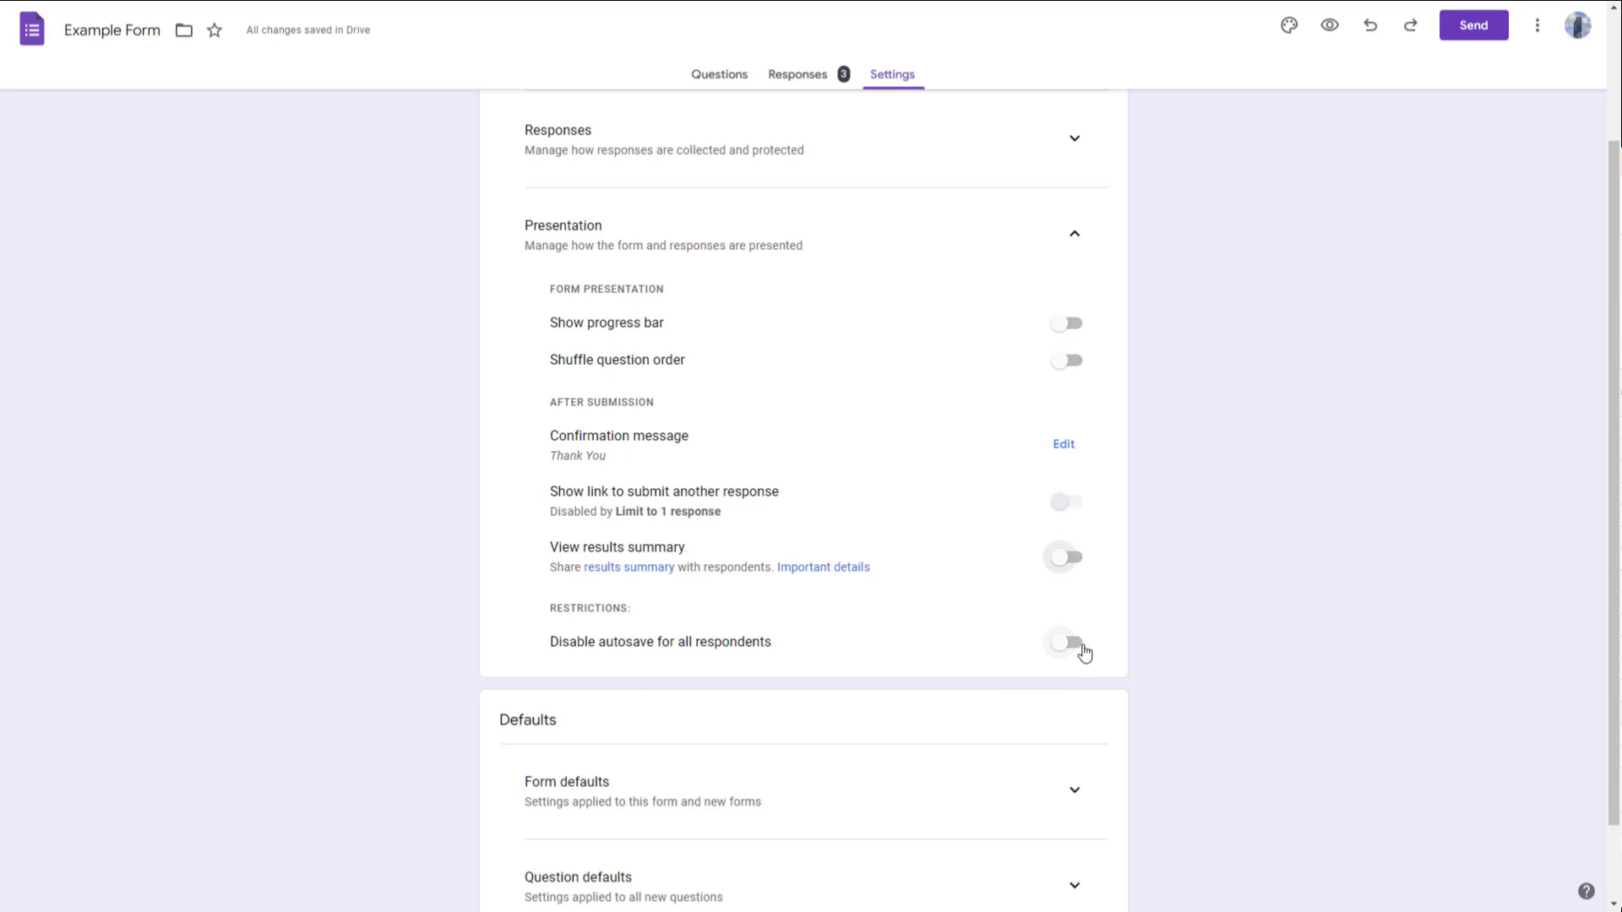
Switch on 'Disable autosave for all respondents' under Restrictions
left_click(1066, 642)
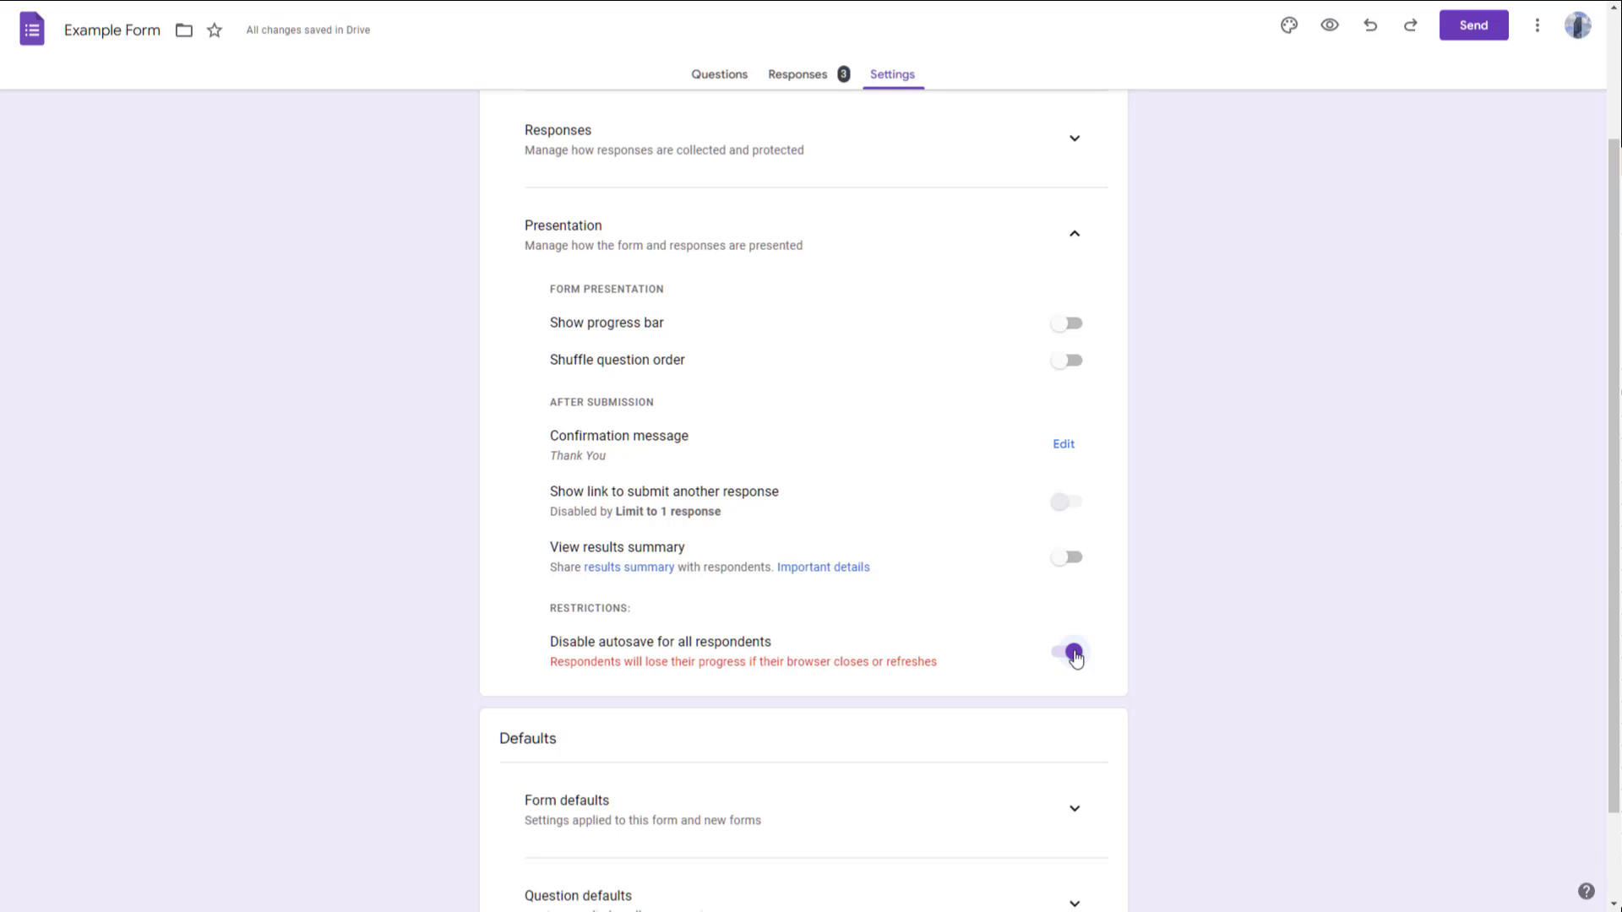
left_click(1074, 652)
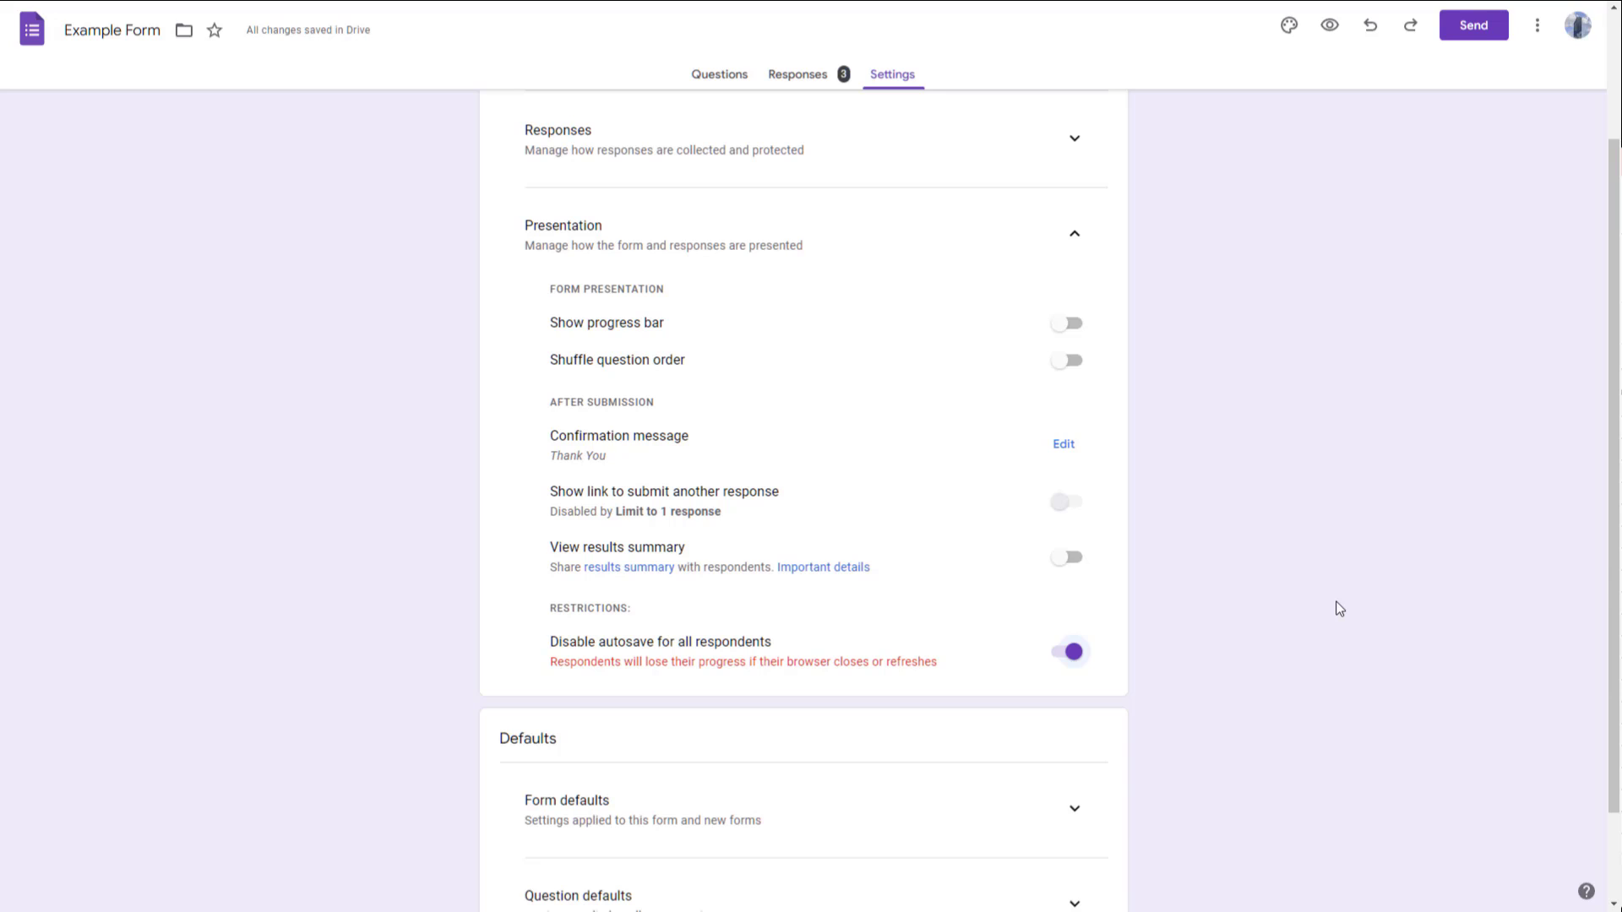
mouse_move(1316, 626)
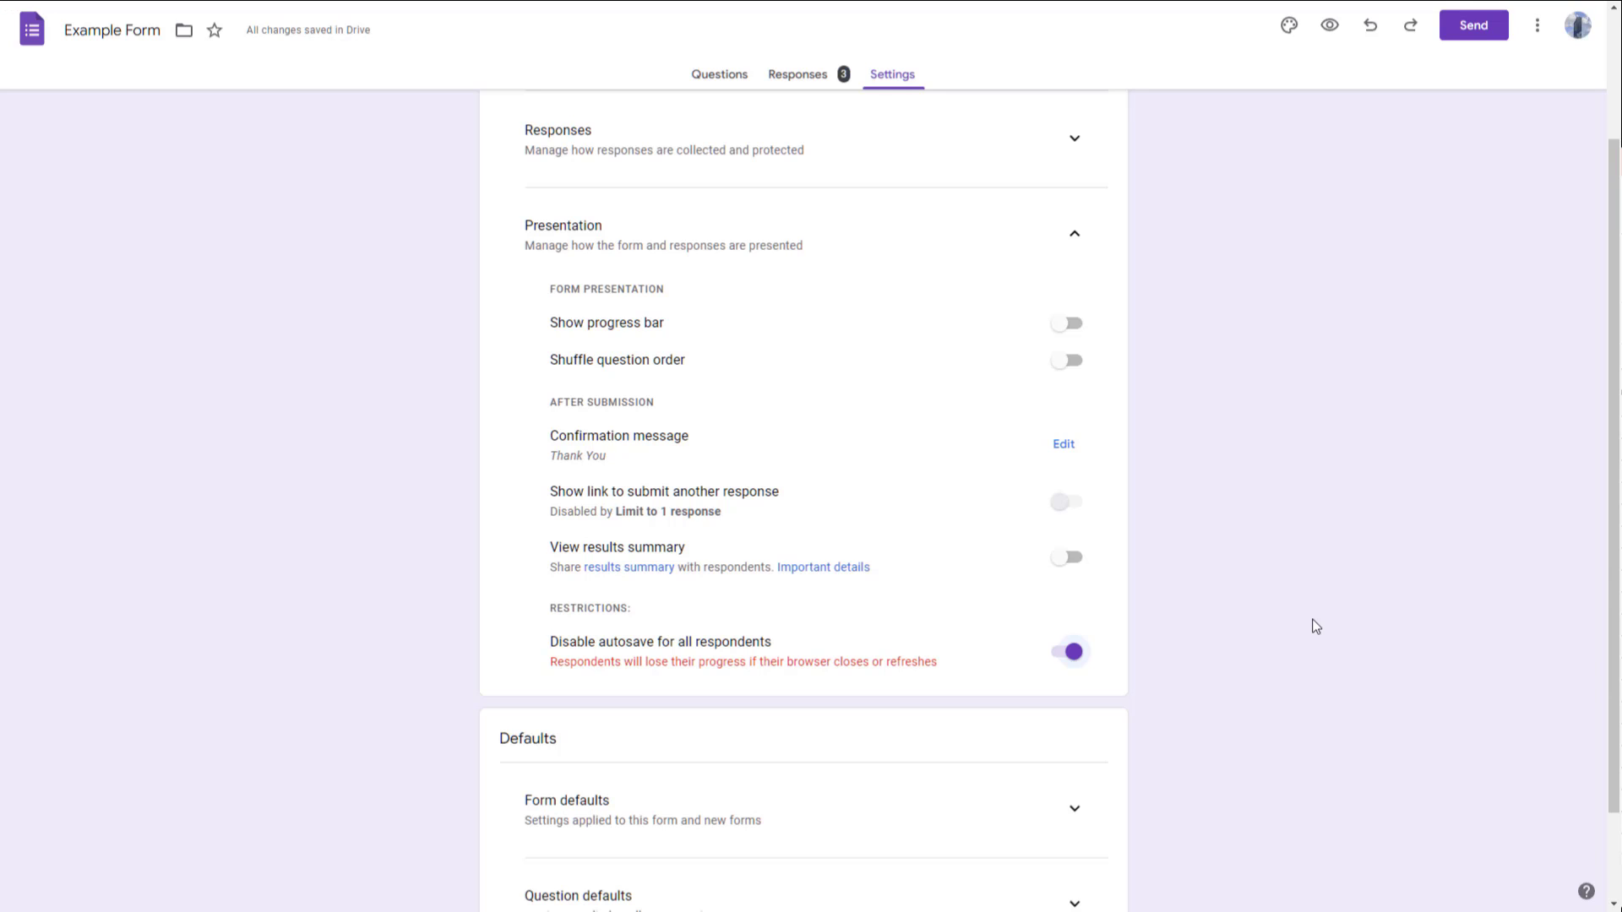
mouse_move(1522, 596)
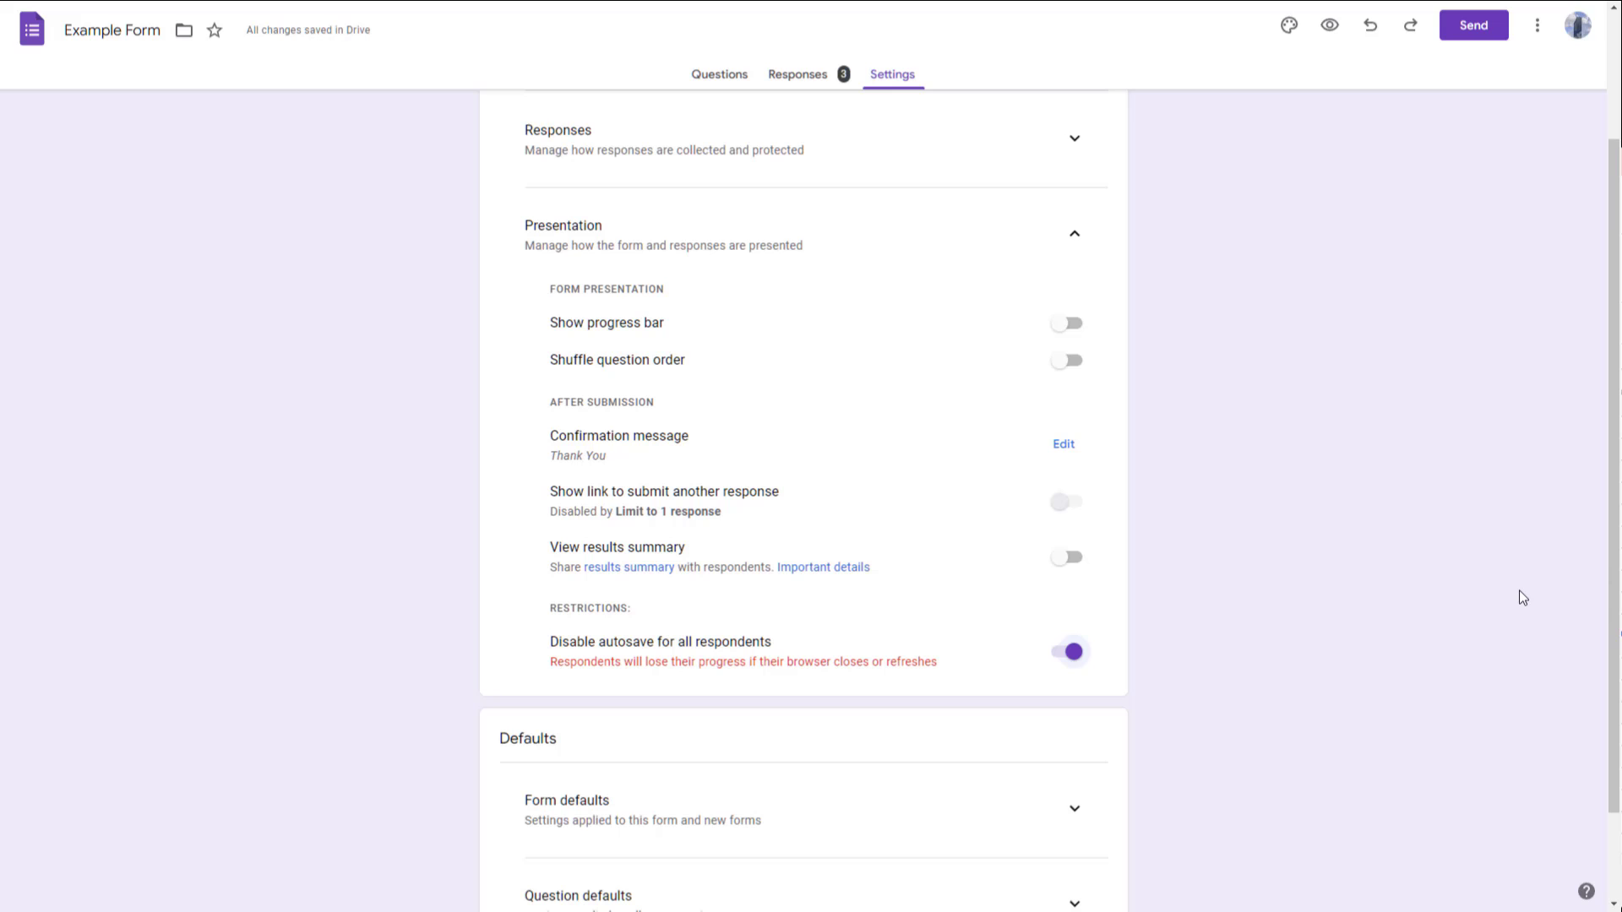